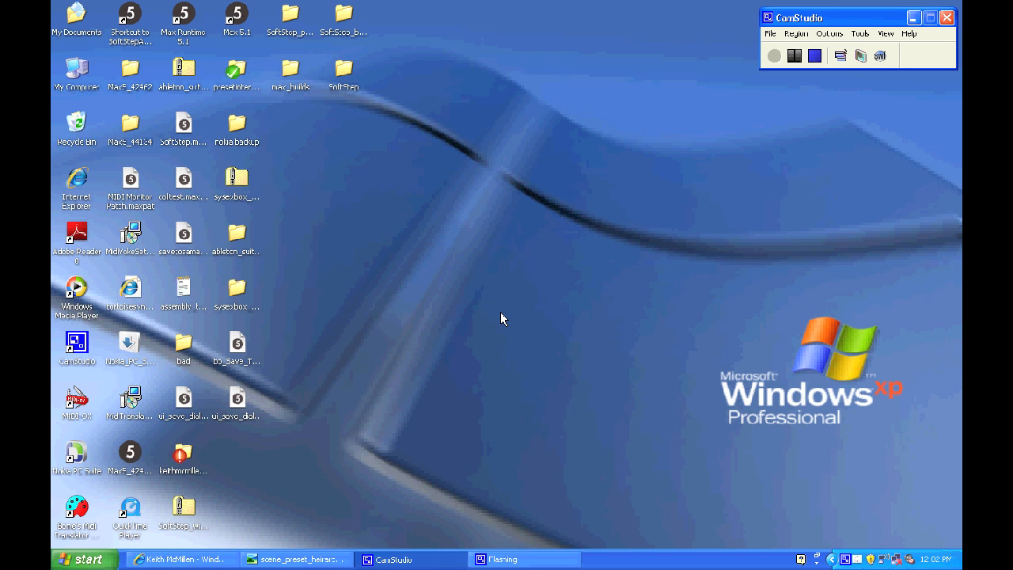
{"action": "mouse_move", "coordinate": [306, 493]}
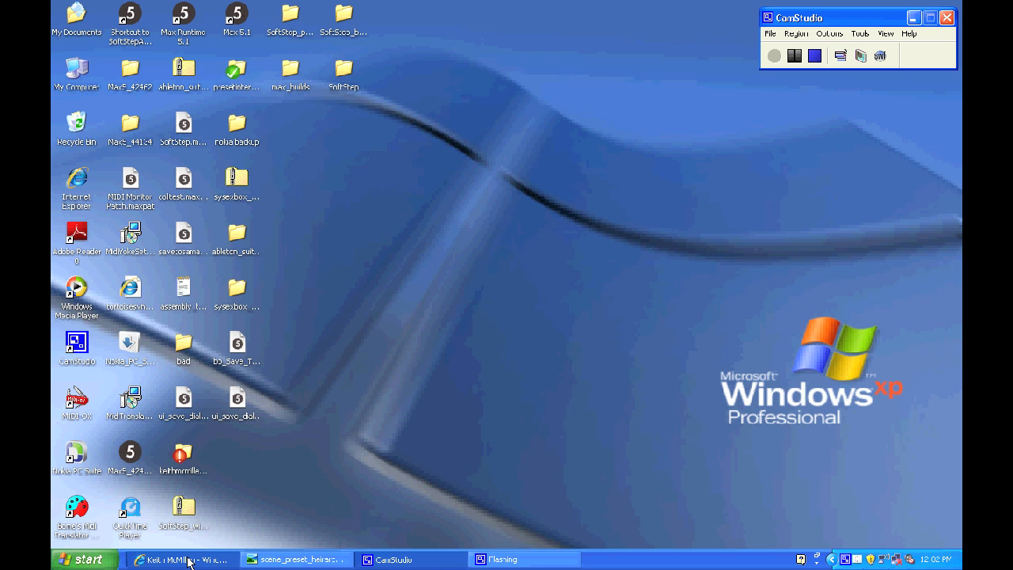
Step: Download the SoftStep v1.1 Windows XP zip from the SoftStep Downloads page to the desktop
{"action": "left_click", "coordinate": [182, 560]}
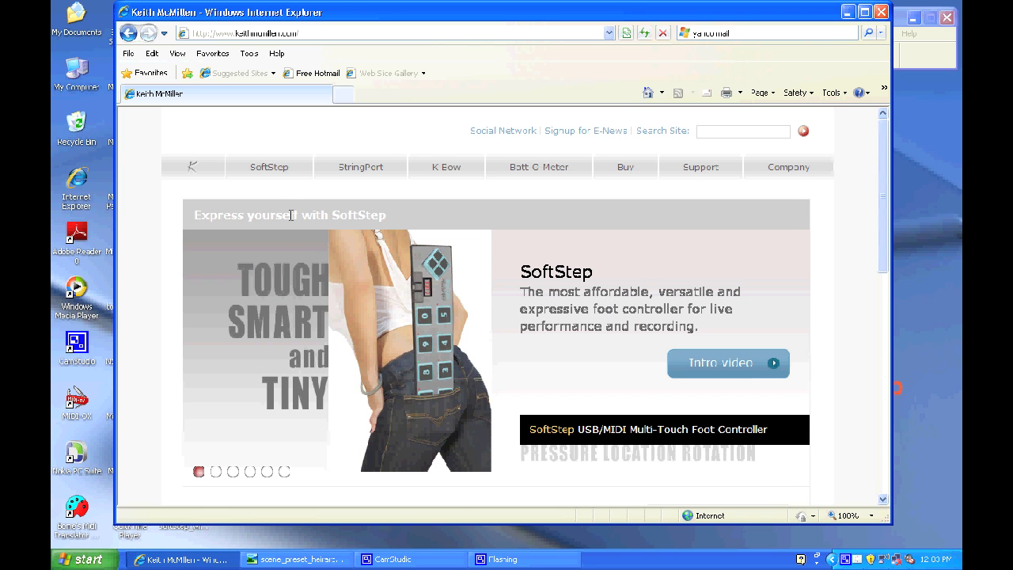
{"action": "left_click", "coordinate": [269, 166]}
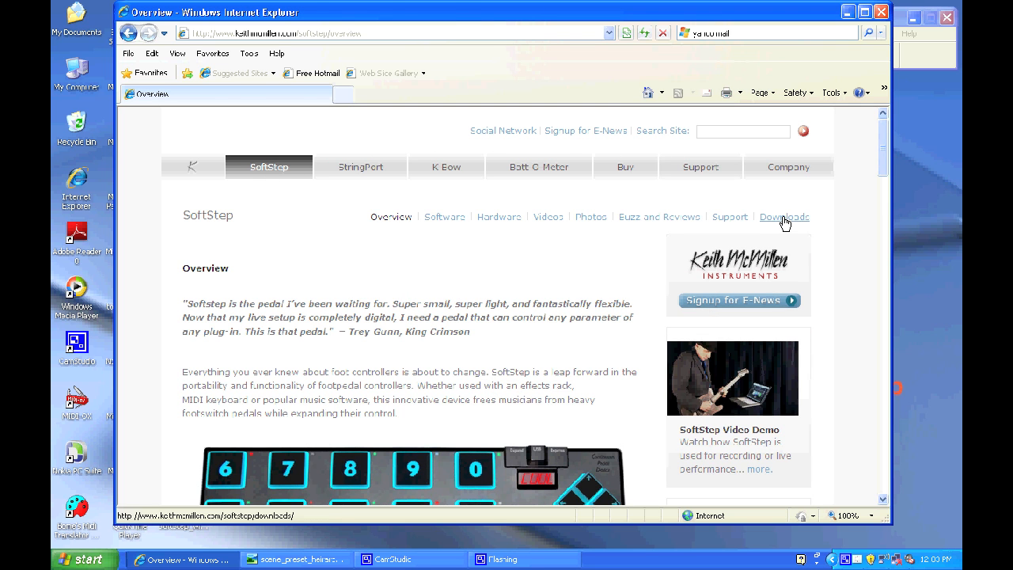
{"action": "left_click", "coordinate": [785, 216]}
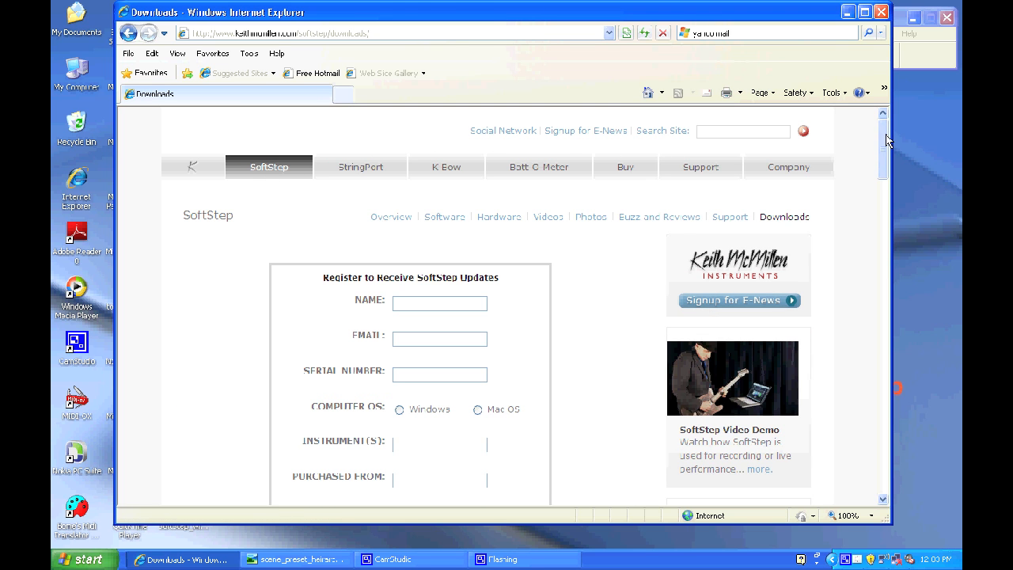
{"action": "scroll", "scroll_direction": "down", "scroll_amount": 3}
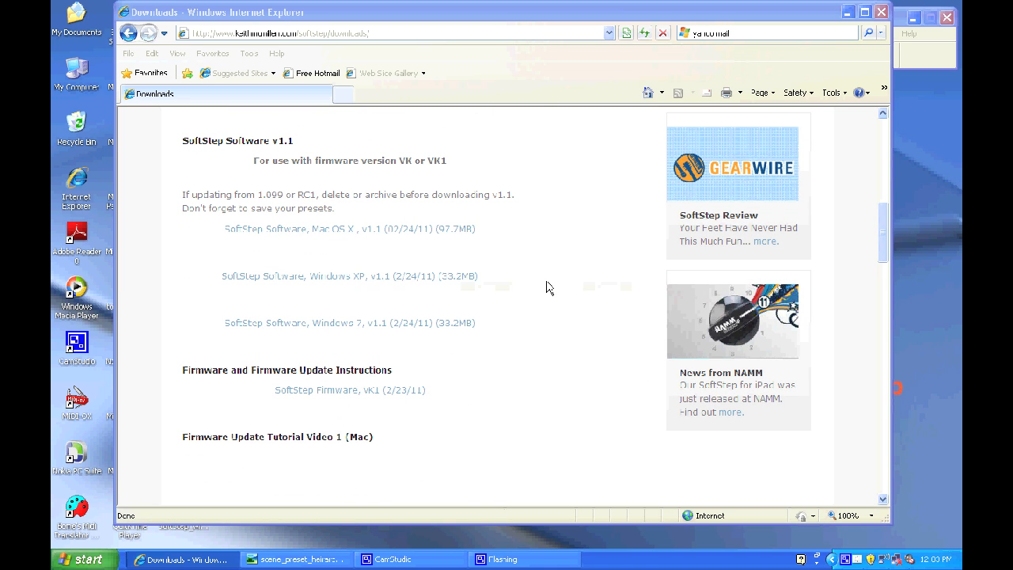
{"action": "left_click", "coordinate": [350, 275]}
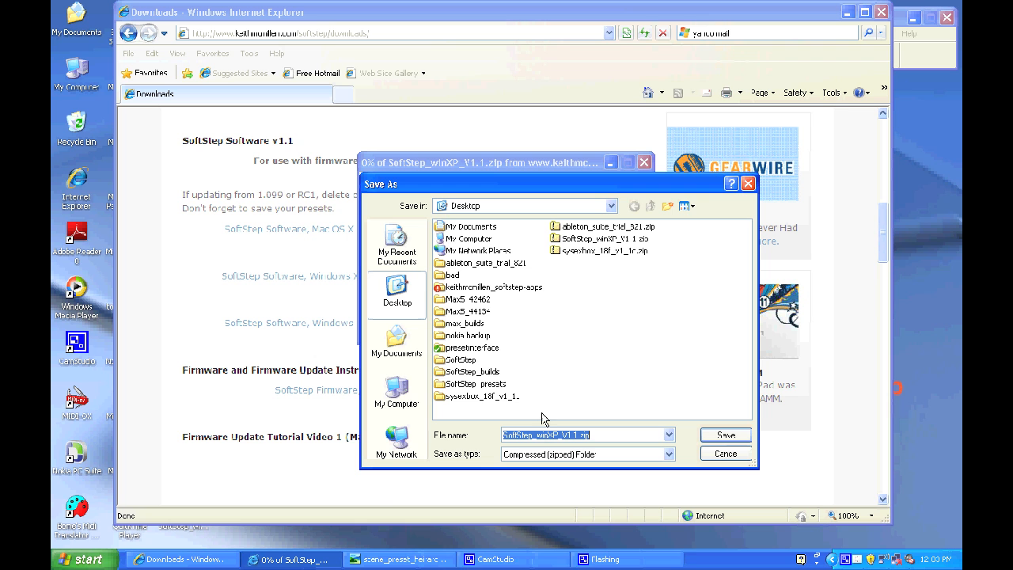
{"action": "left_click", "coordinate": [723, 434]}
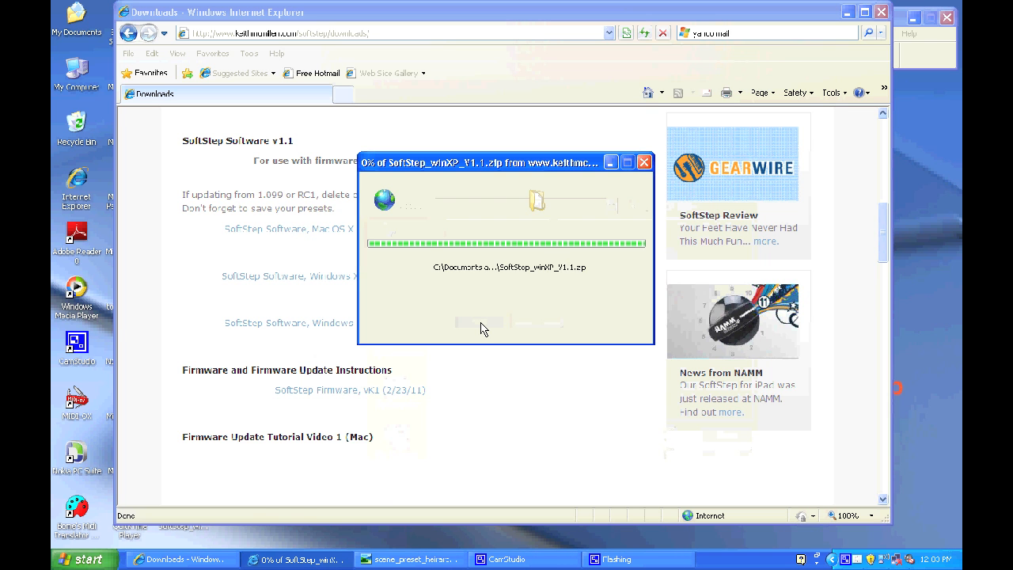
Step: Extract the SoftStep zip into C:\Program Files and show the SoftStep_winXP_V1.1 folder
{"action": "right_click", "coordinate": [184, 518]}
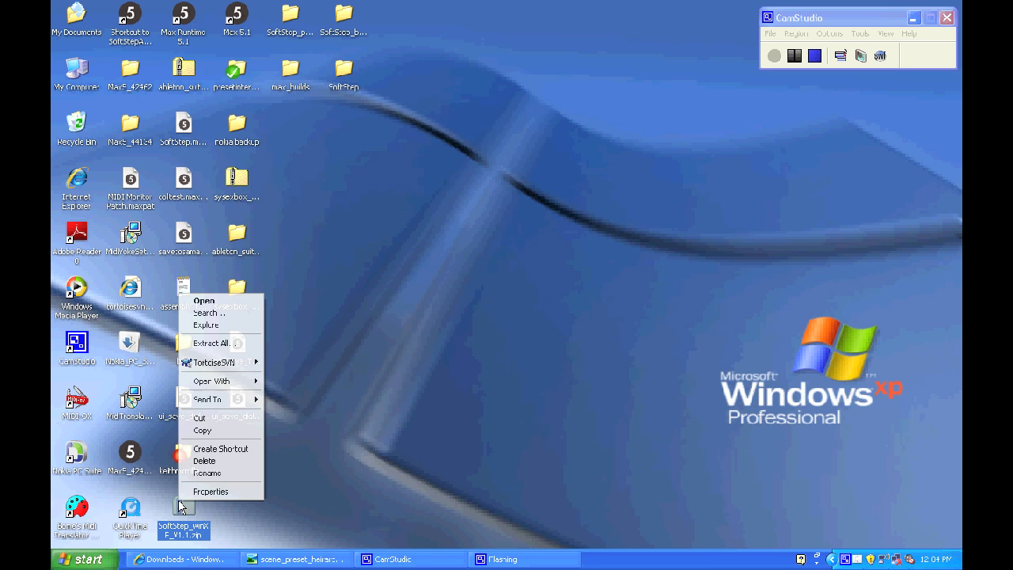
{"action": "left_click", "coordinate": [212, 343]}
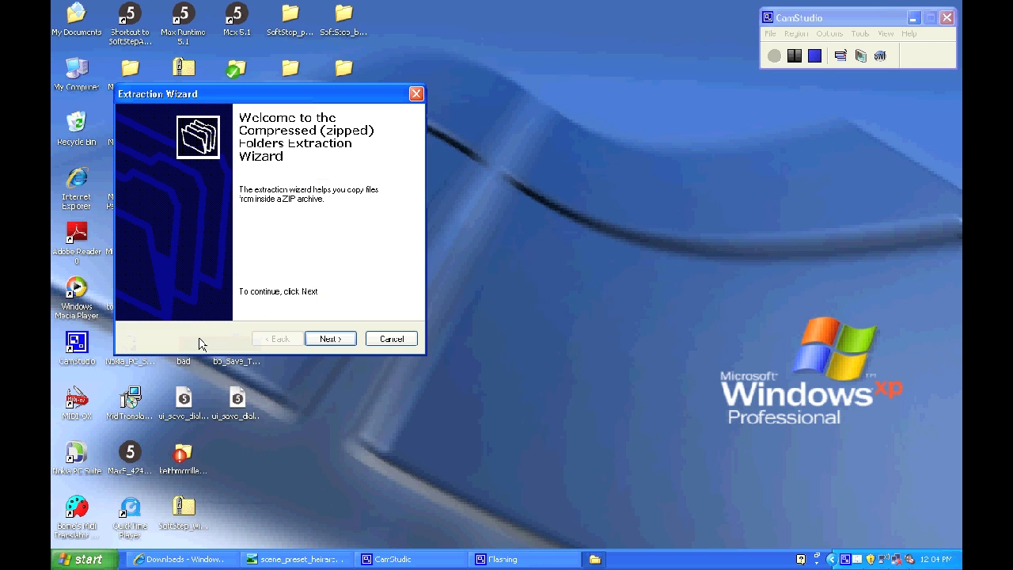
{"action": "left_click", "coordinate": [330, 338]}
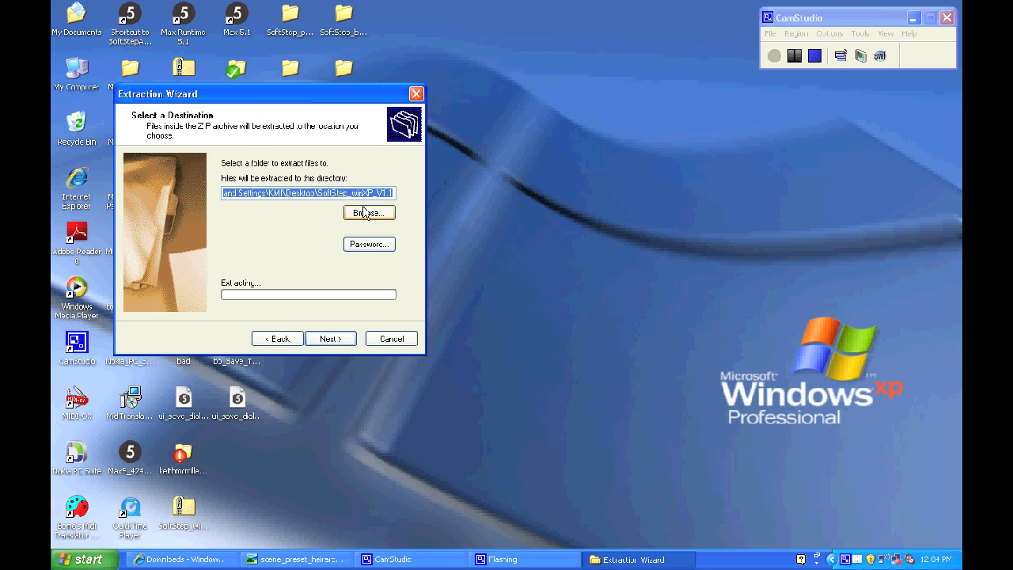
{"action": "left_click", "coordinate": [368, 212]}
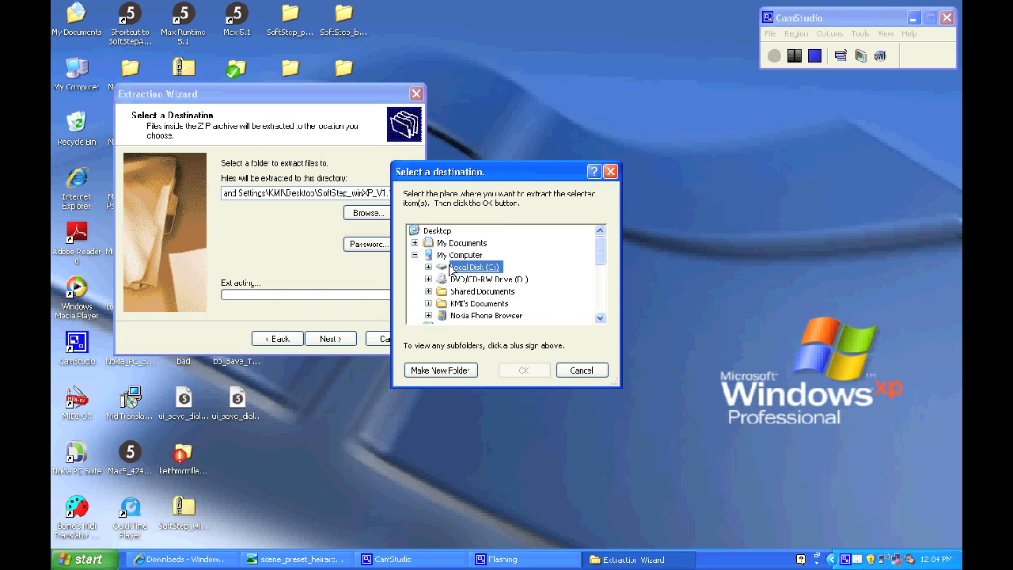
{"action": "left_click", "coordinate": [524, 369]}
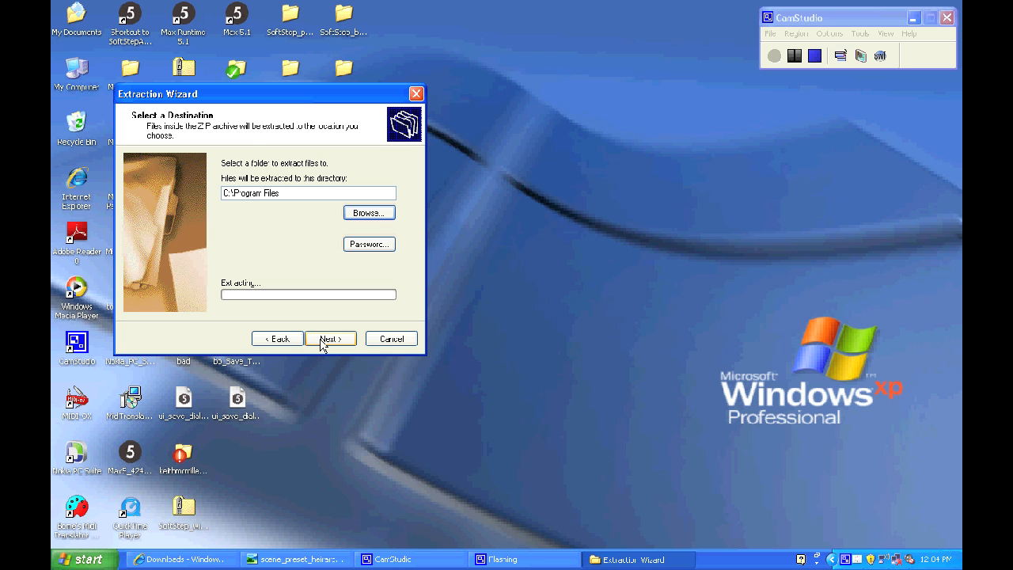
{"action": "left_click", "coordinate": [330, 338]}
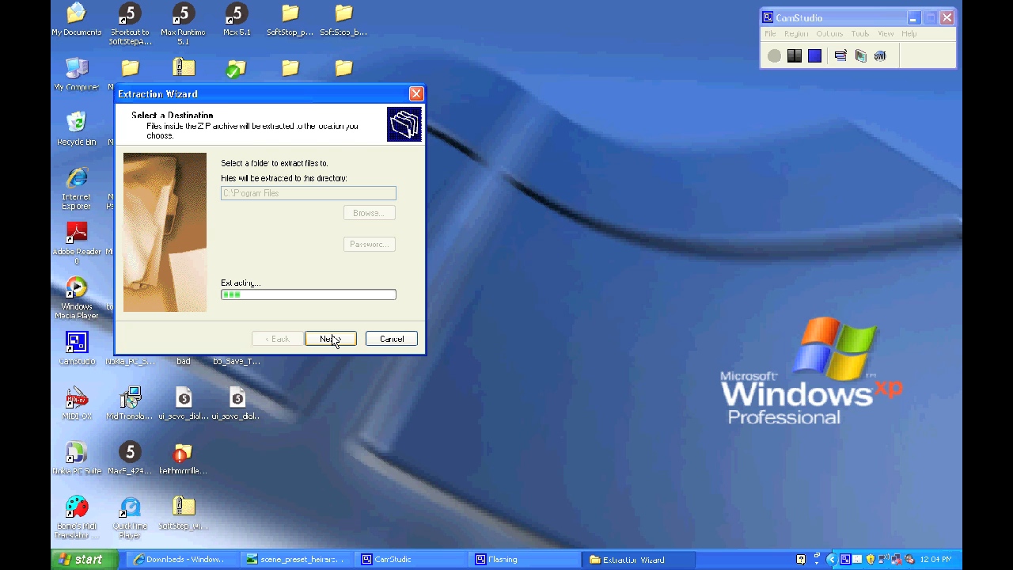
{"action": "left_click", "coordinate": [330, 339]}
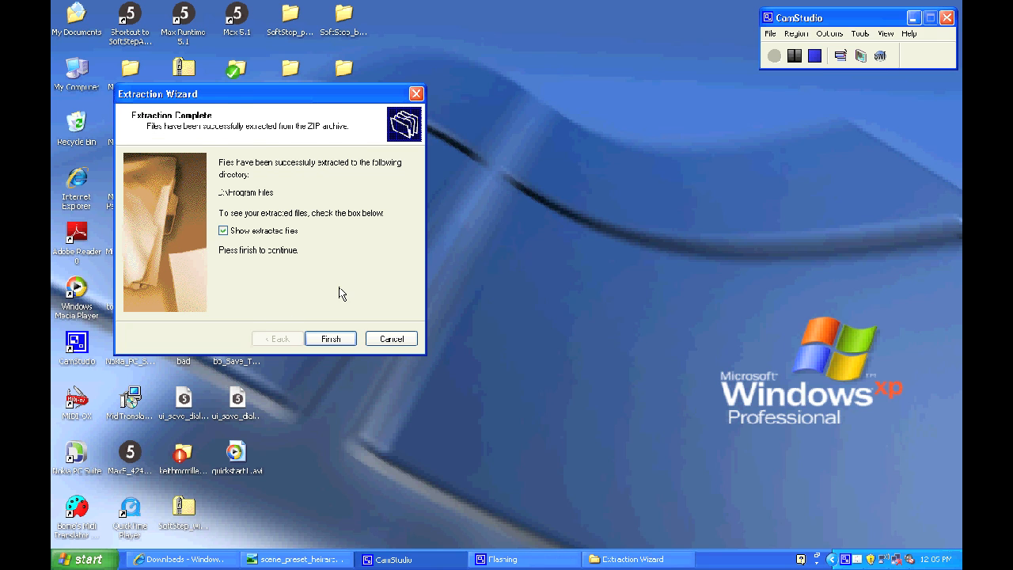
{"action": "left_click", "coordinate": [330, 338]}
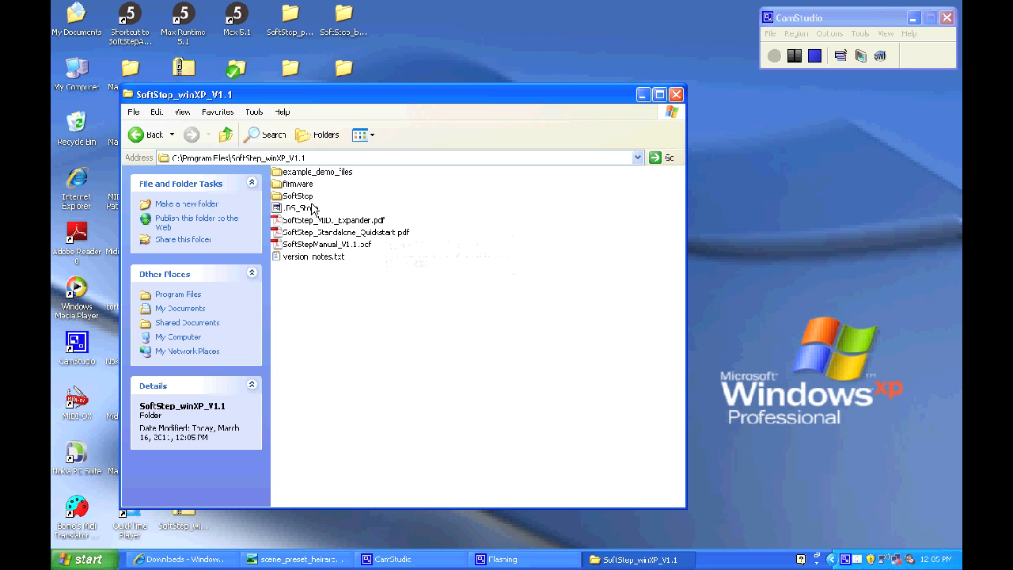
{"action": "left_click", "coordinate": [299, 195]}
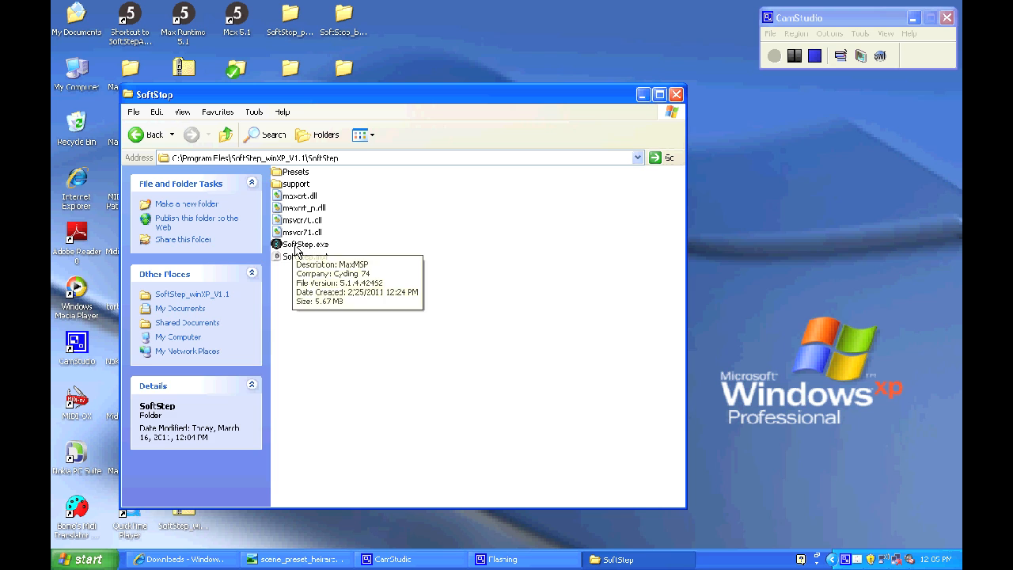
{"action": "left_click", "coordinate": [305, 244]}
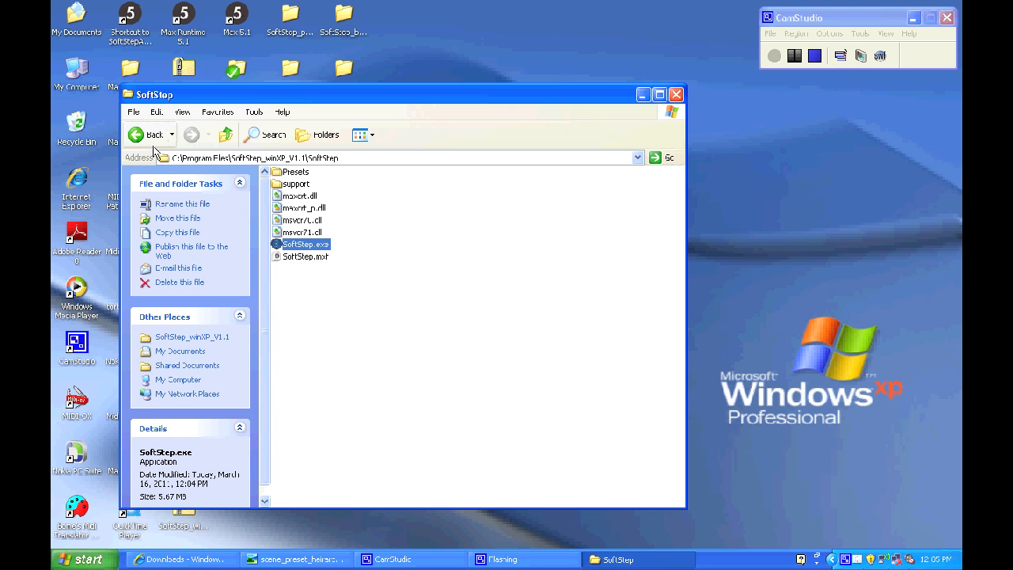
{"action": "left_click", "coordinate": [151, 133]}
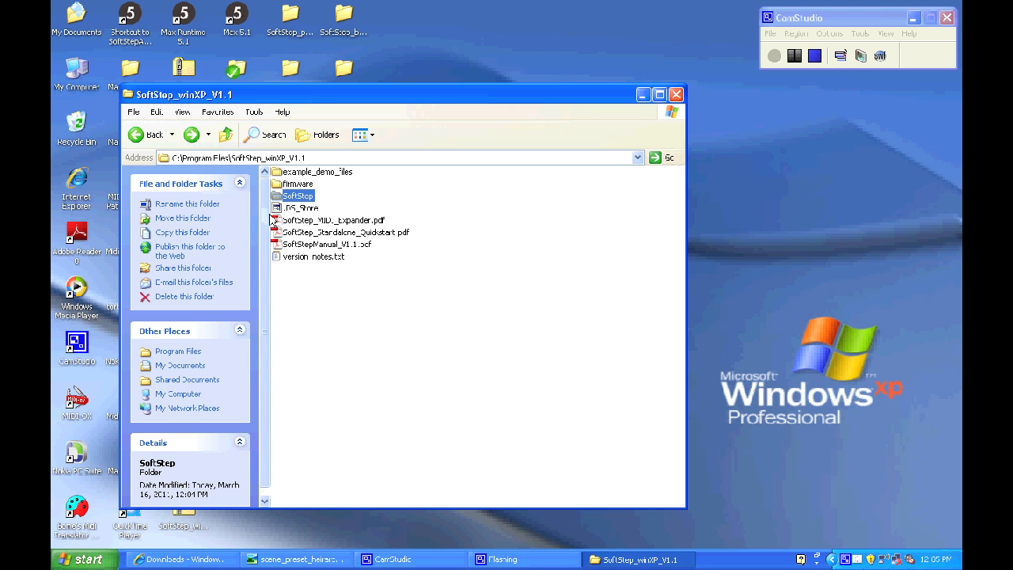
{"action": "left_click", "coordinate": [333, 219]}
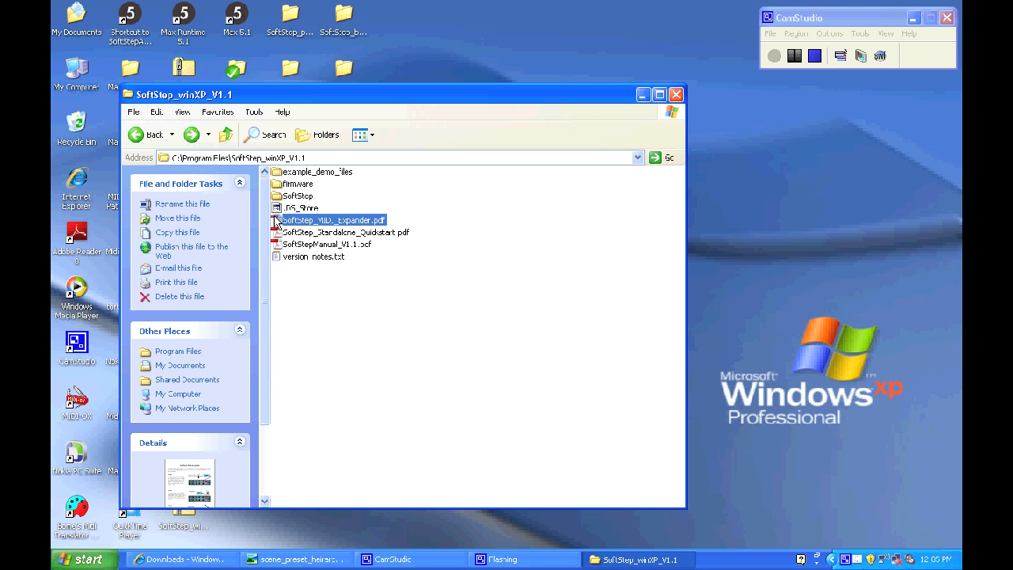
{"action": "double_click", "coordinate": [331, 220]}
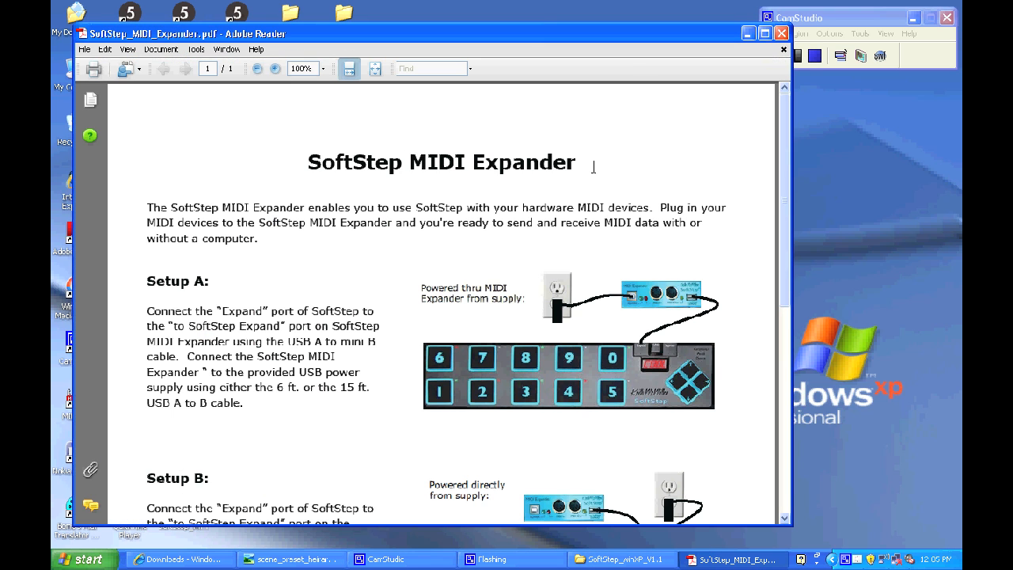
{"action": "scroll", "scroll_direction": "down", "scroll_amount": 3}
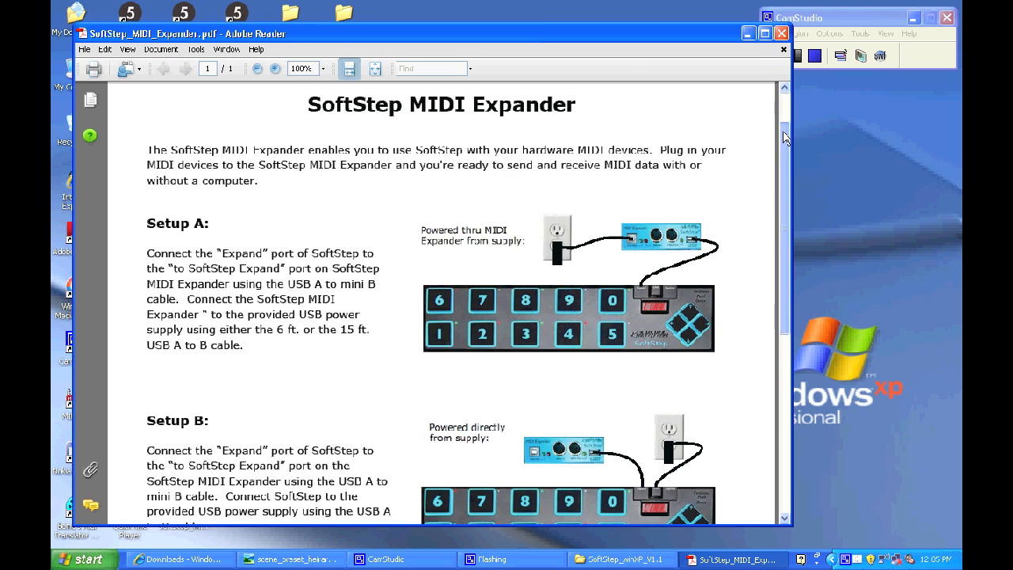
{"action": "scroll", "scroll_direction": "down", "scroll_amount": 3}
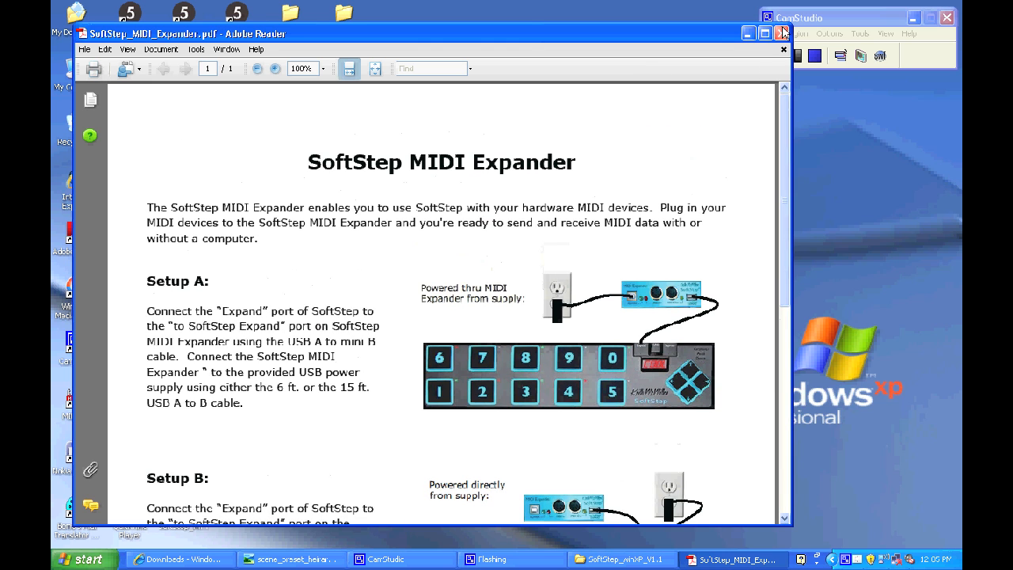
{"action": "left_click", "coordinate": [783, 33]}
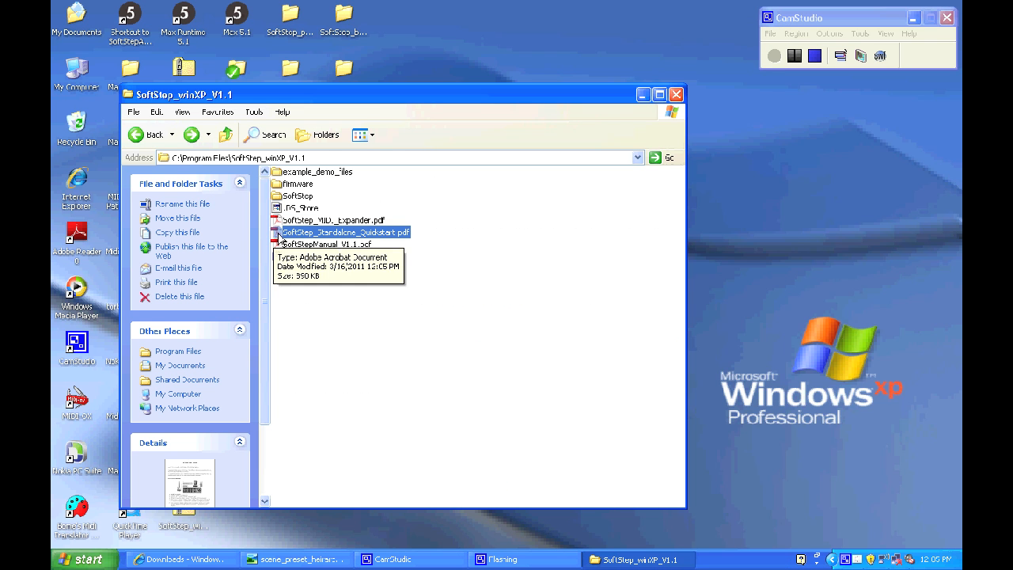
{"action": "double_click", "coordinate": [340, 232]}
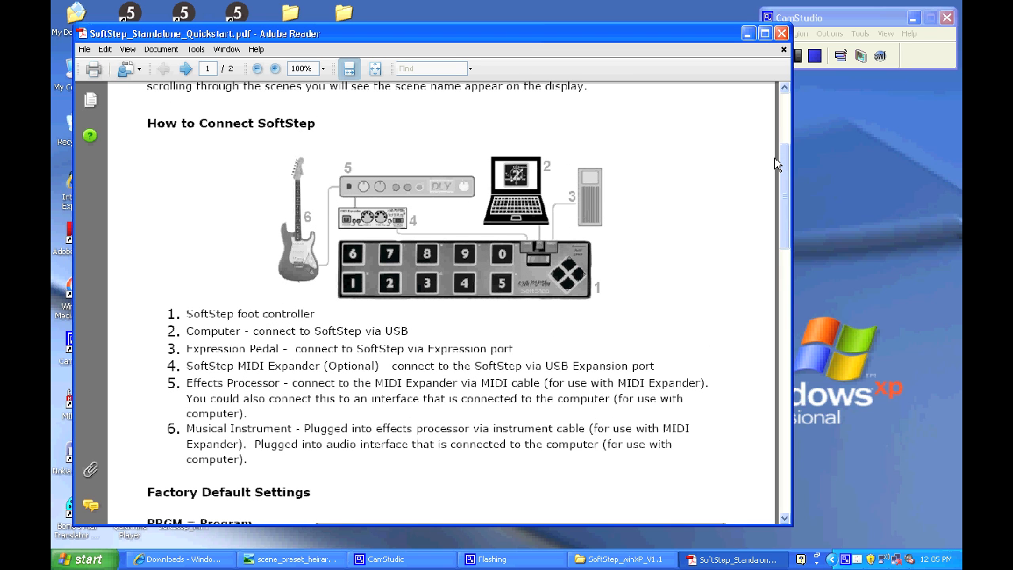
{"action": "mouse_move", "coordinate": [519, 245]}
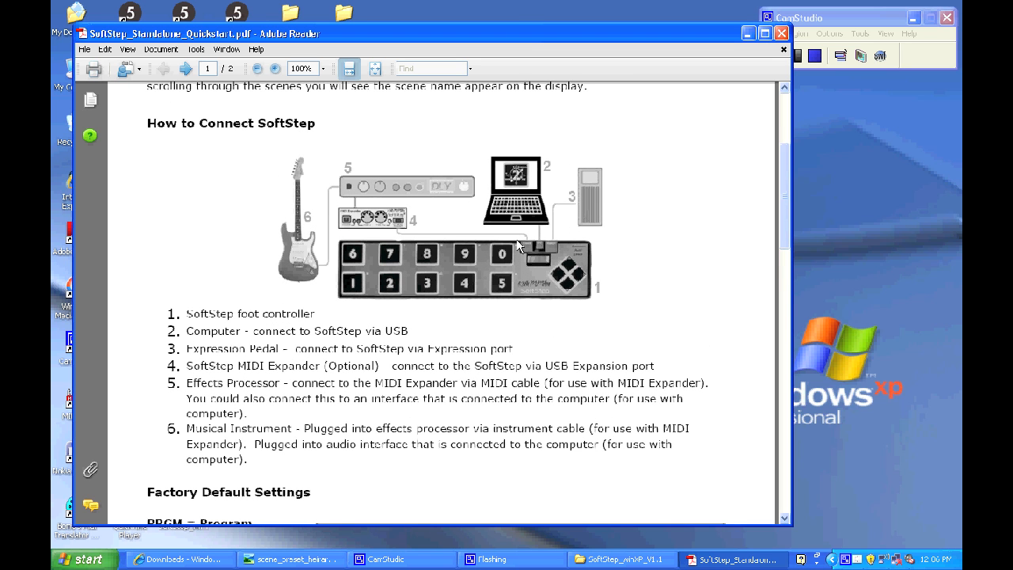
{"action": "mouse_move", "coordinate": [541, 251]}
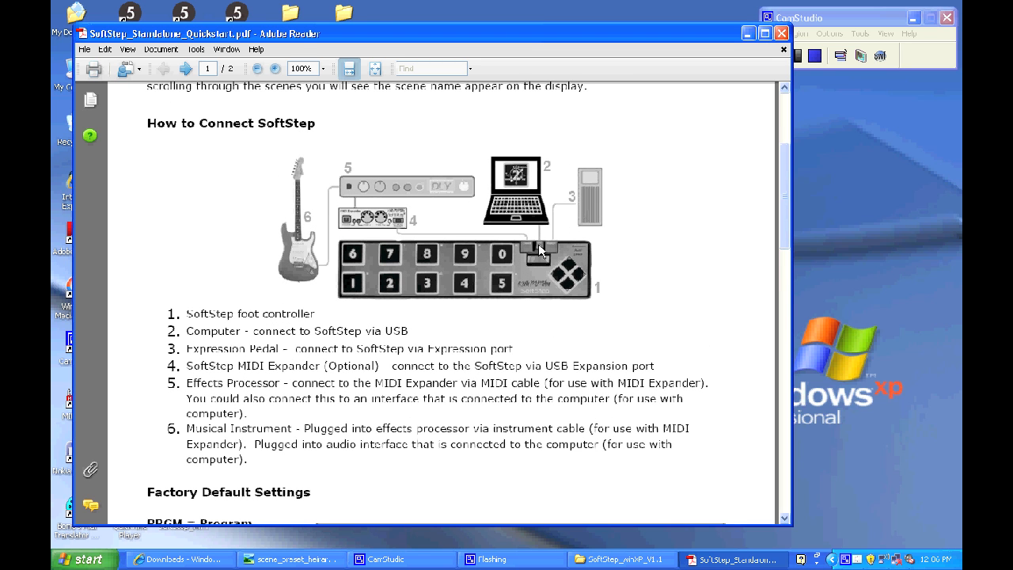
{"action": "mouse_move", "coordinate": [541, 236]}
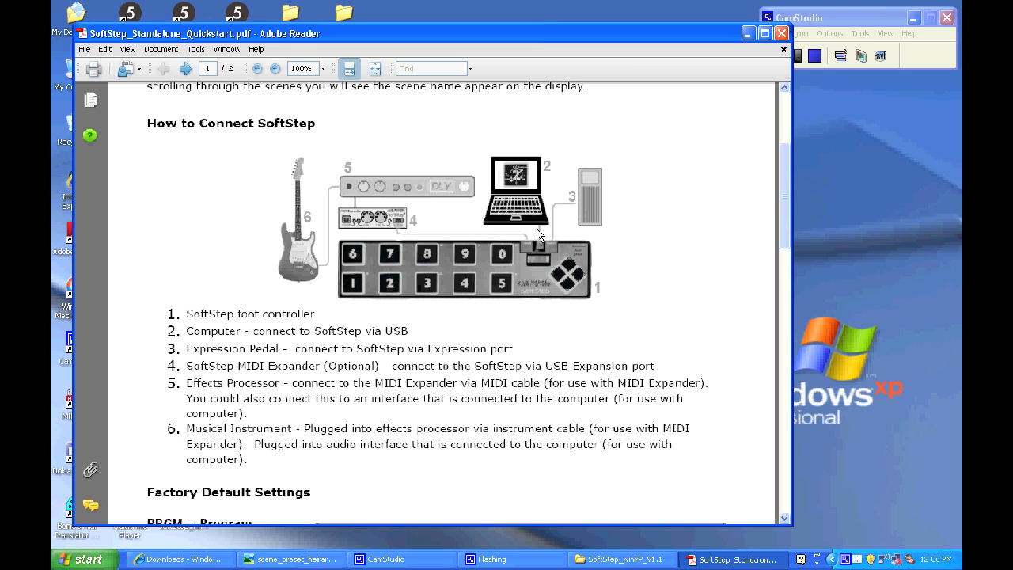
{"action": "mouse_move", "coordinate": [542, 253]}
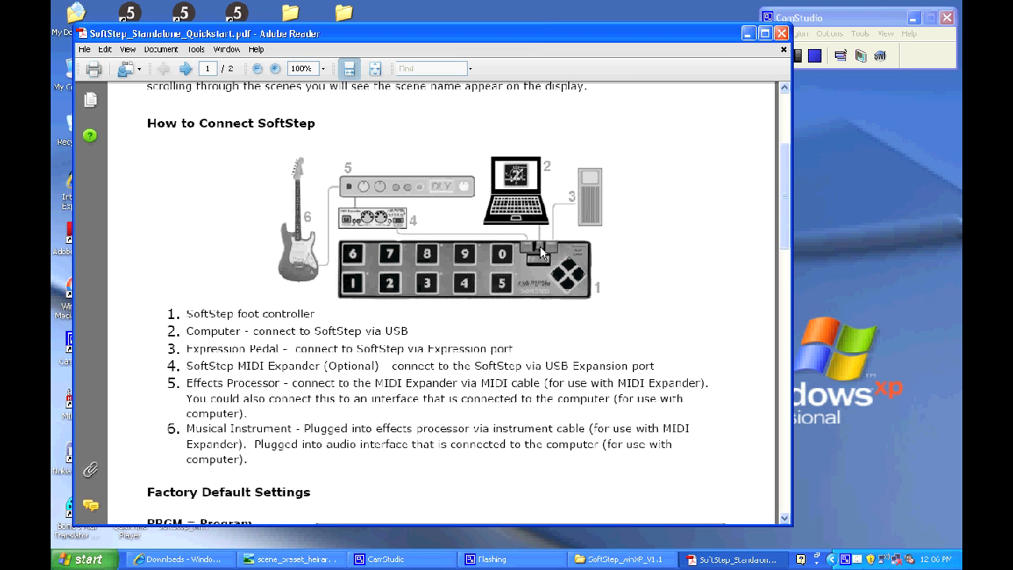
{"action": "mouse_move", "coordinate": [411, 229]}
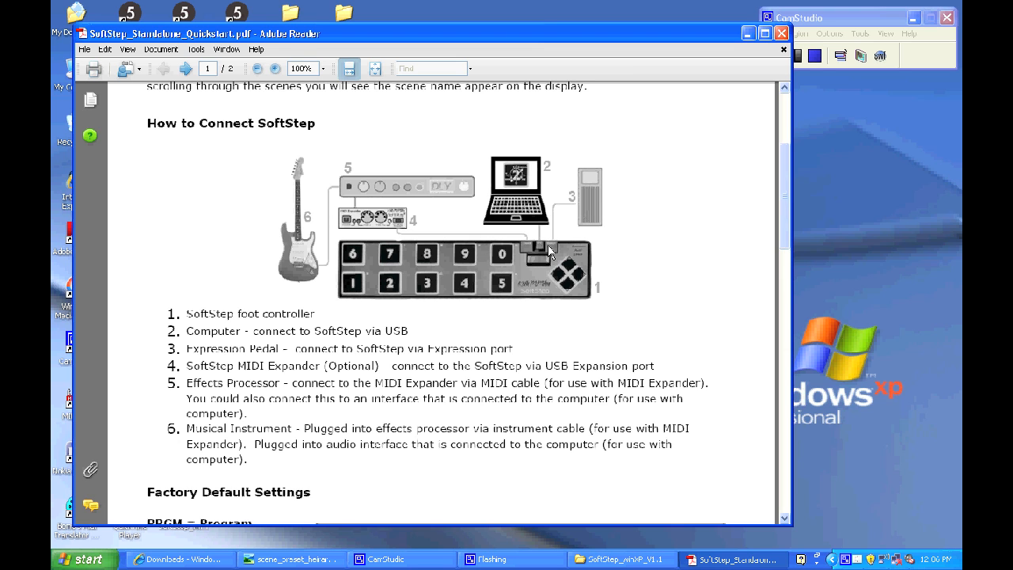
{"action": "mouse_move", "coordinate": [603, 199]}
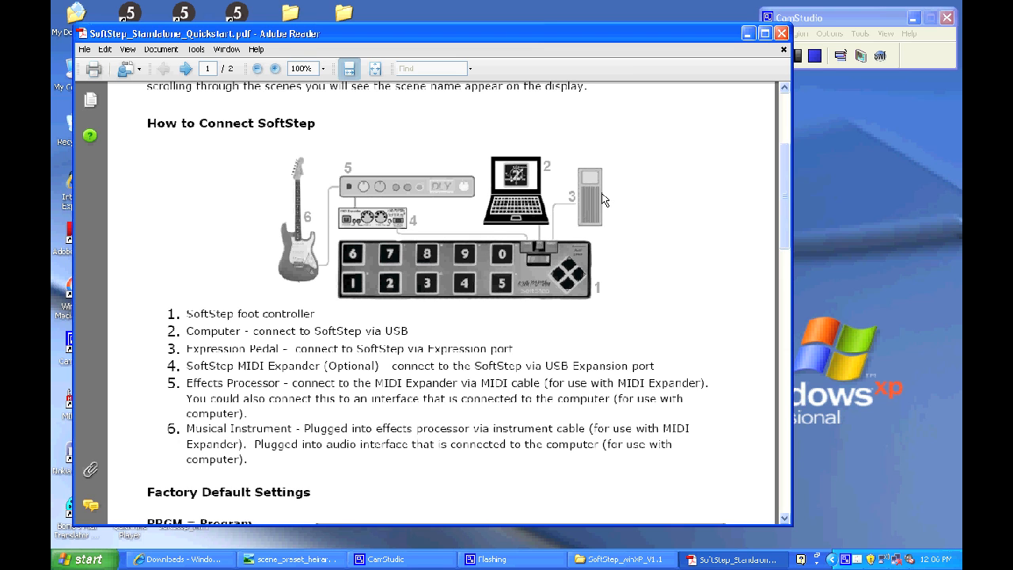
{"action": "mouse_move", "coordinate": [361, 174]}
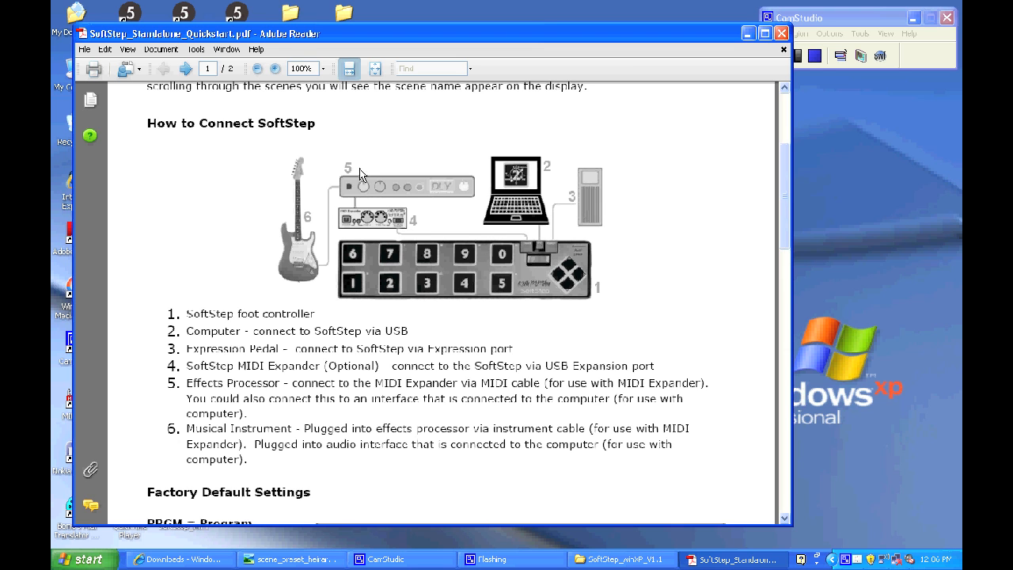
{"action": "mouse_move", "coordinate": [420, 192]}
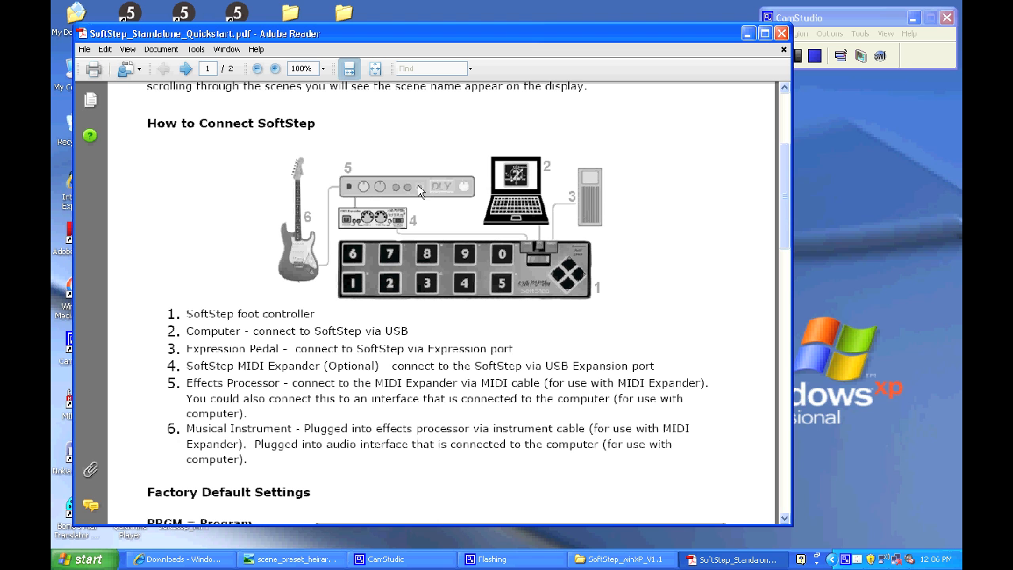
{"action": "mouse_move", "coordinate": [693, 230]}
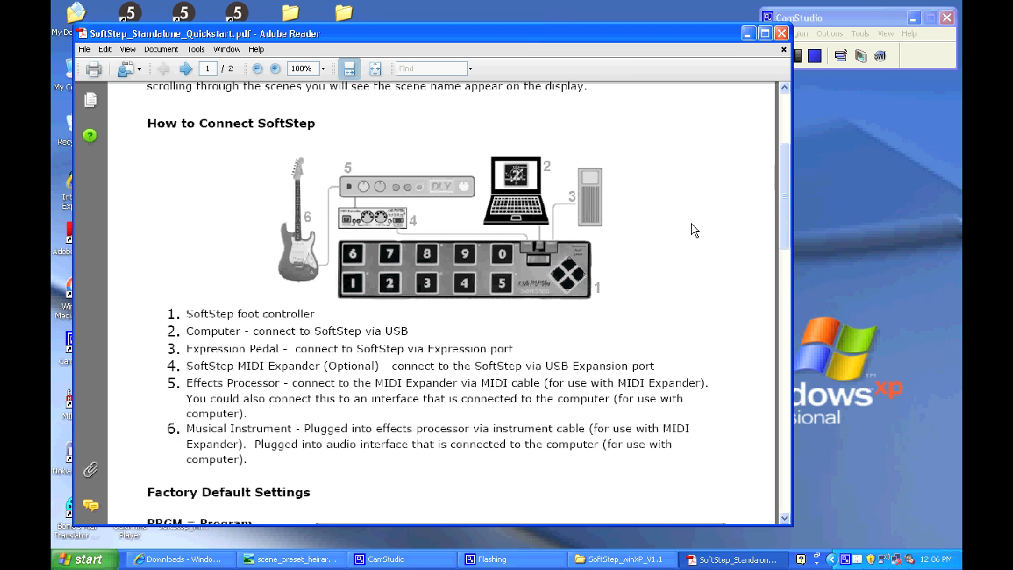
Step: Scroll through the quickstart guide's factory default scene layouts
{"action": "scroll", "scroll_direction": "down", "scroll_amount": 3}
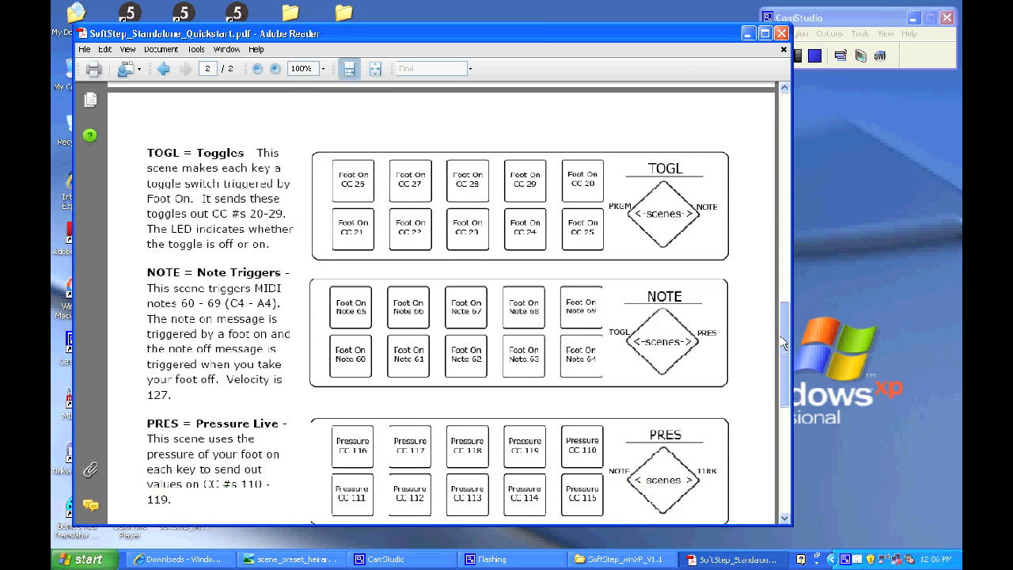
{"action": "scroll", "scroll_direction": "down", "scroll_amount": 3}
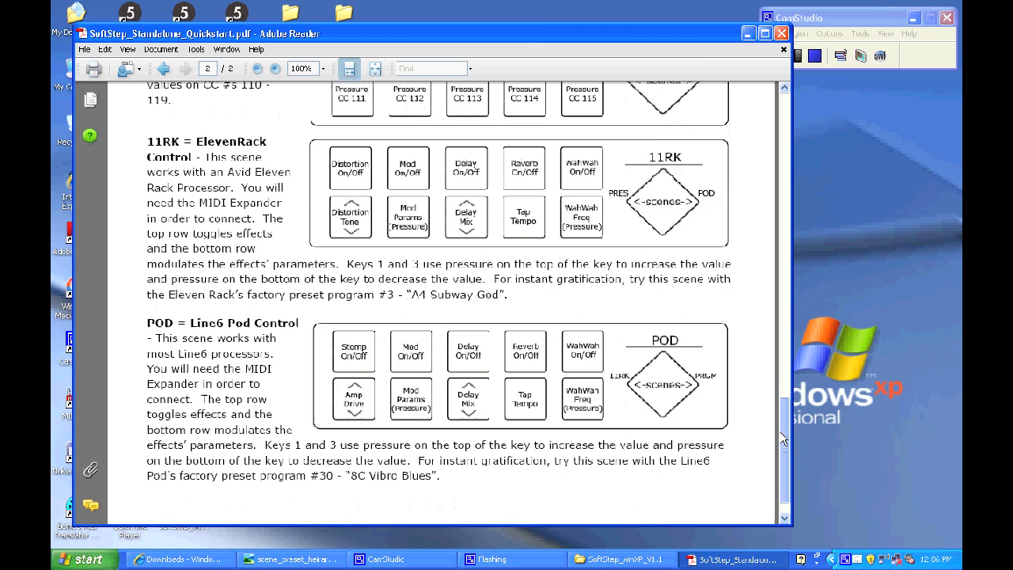
{"action": "scroll", "scroll_direction": "down", "scroll_amount": 3}
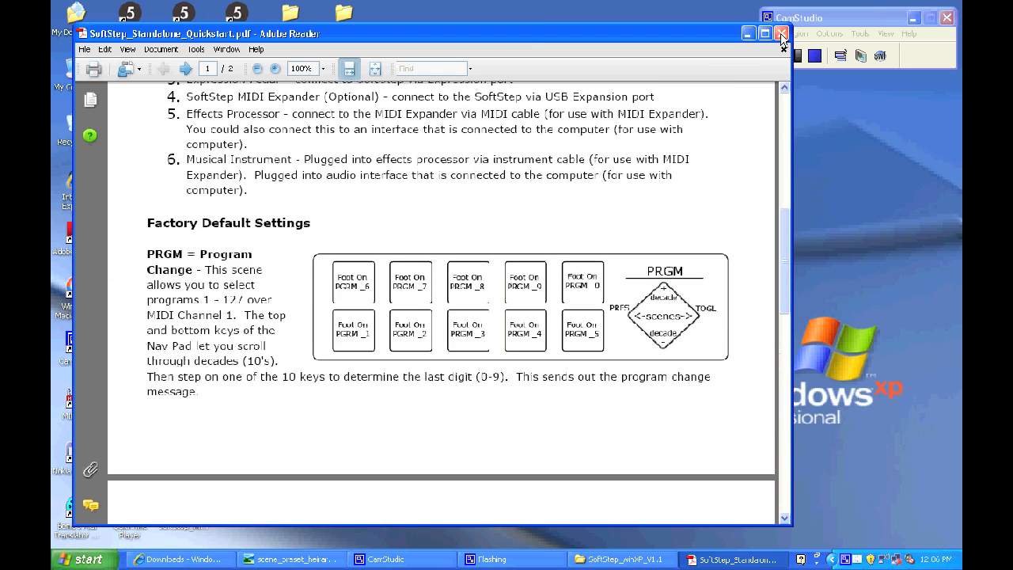
{"action": "mouse_move", "coordinate": [783, 44]}
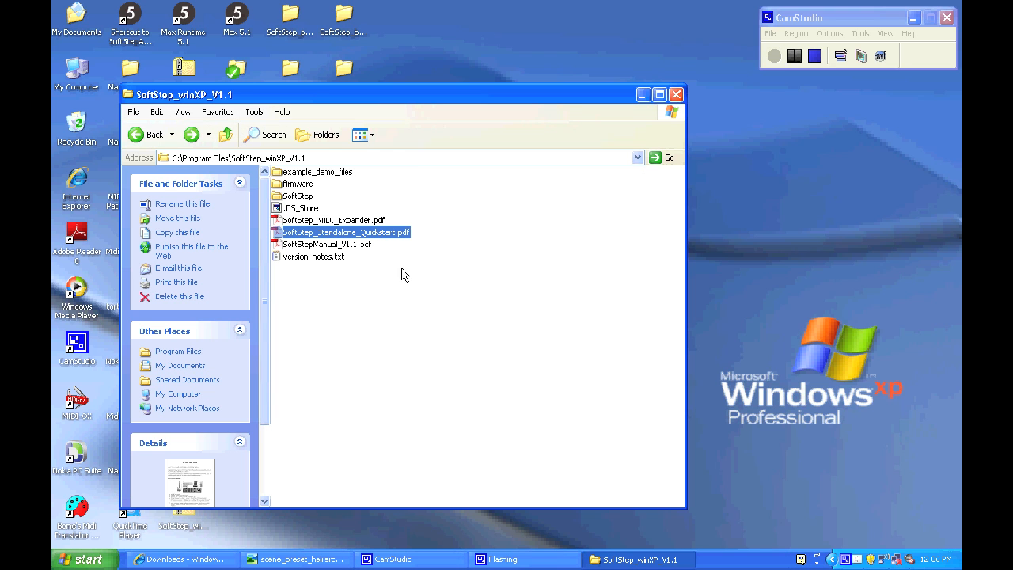
Step: Browse example_demo_files, then open the firmware folder containing SoftStepV1.syx
{"action": "left_click", "coordinate": [317, 171]}
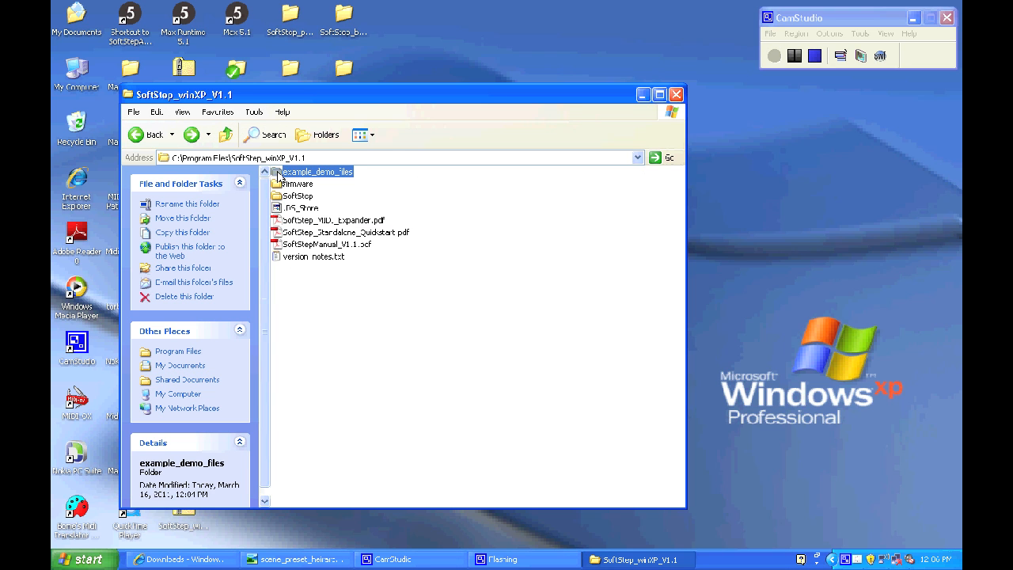
{"action": "double_click", "coordinate": [317, 172]}
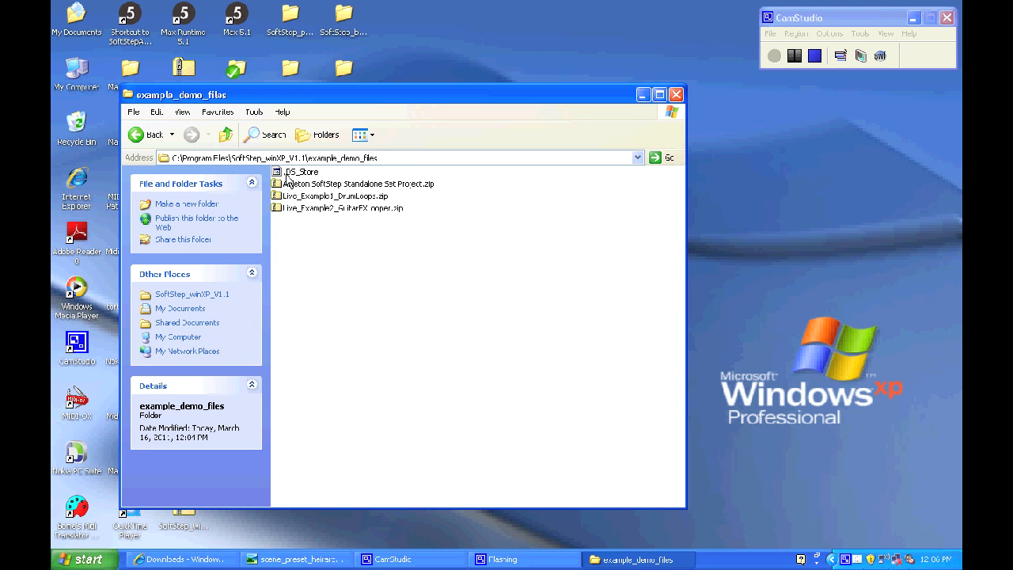
{"action": "left_click", "coordinate": [342, 207]}
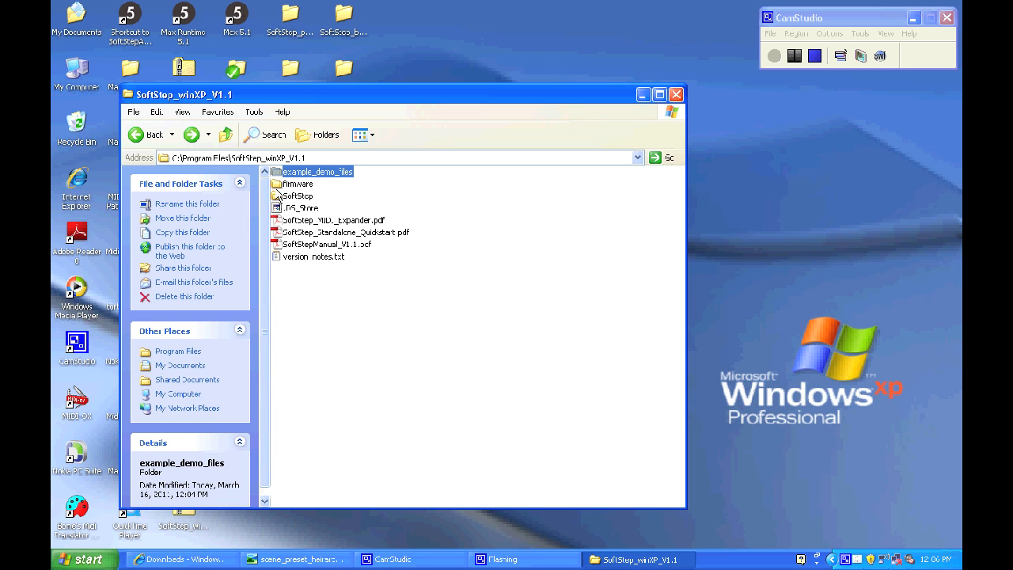
{"action": "double_click", "coordinate": [297, 182]}
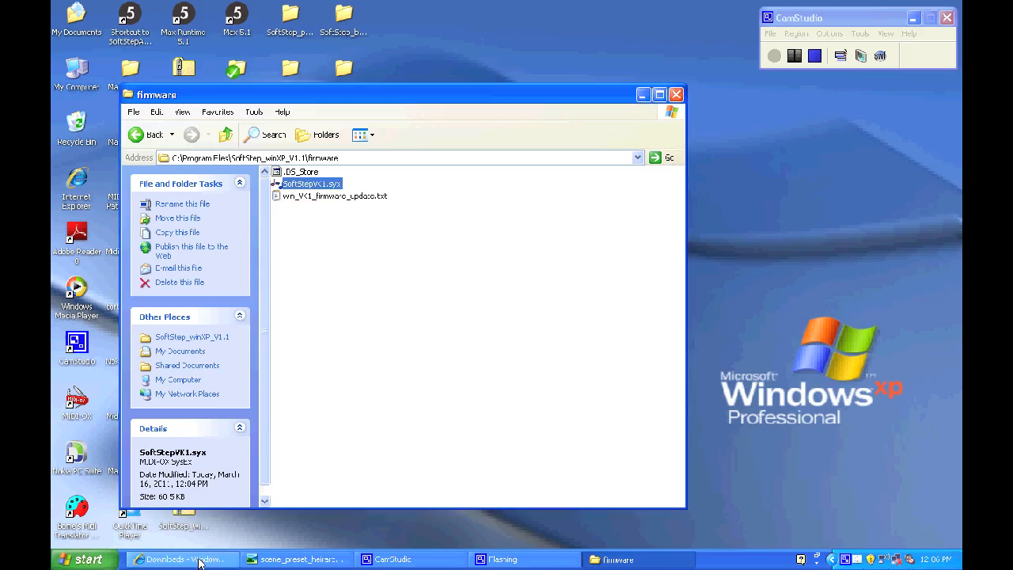
{"action": "left_click", "coordinate": [182, 560]}
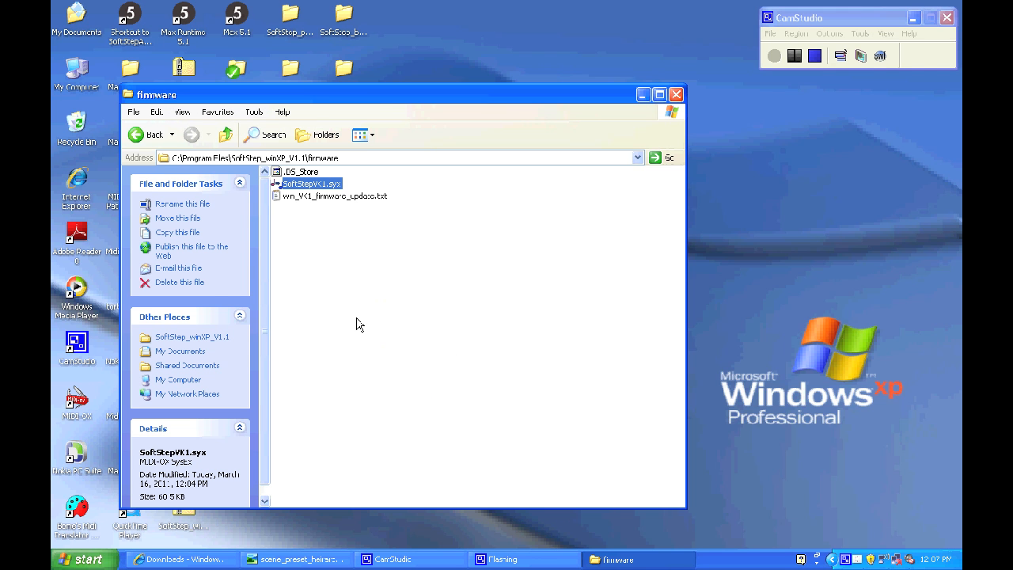
{"action": "mouse_move", "coordinate": [136, 142]}
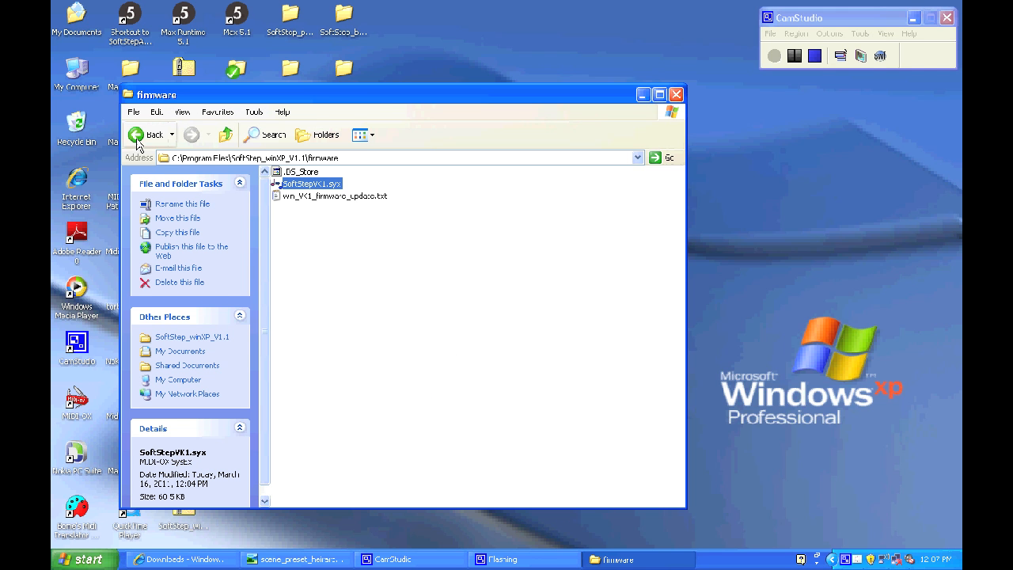
Step: Browse the Presets and hosted folders, then launch SoftStep.exe from the SoftStep folder
{"action": "left_click", "coordinate": [137, 135]}
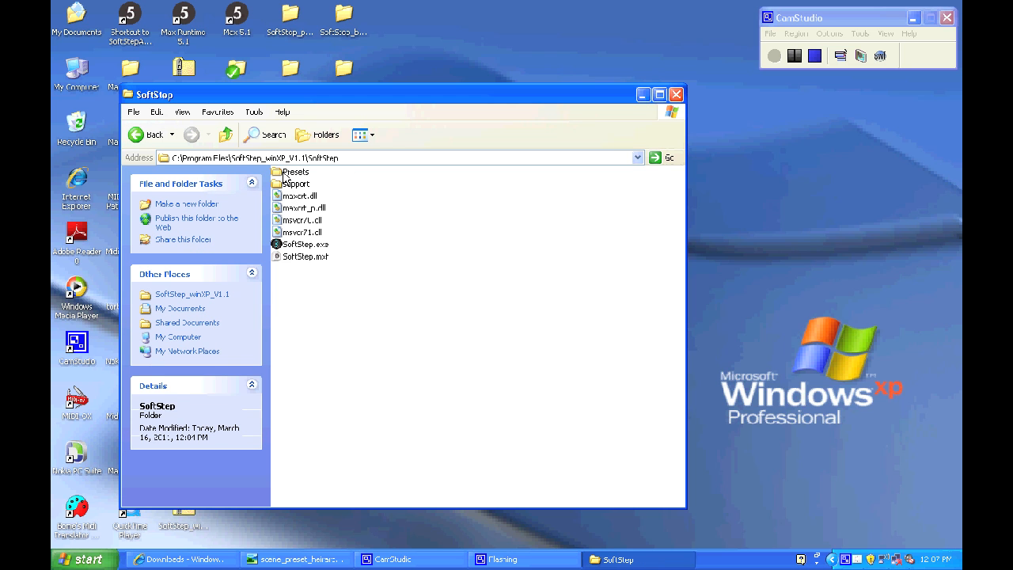
{"action": "double_click", "coordinate": [296, 172]}
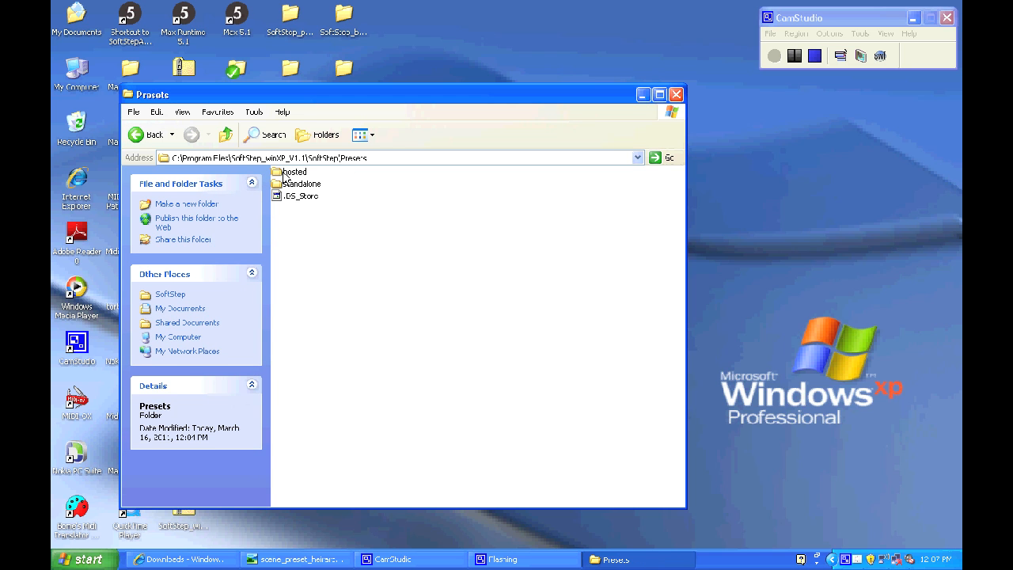
{"action": "double_click", "coordinate": [294, 172]}
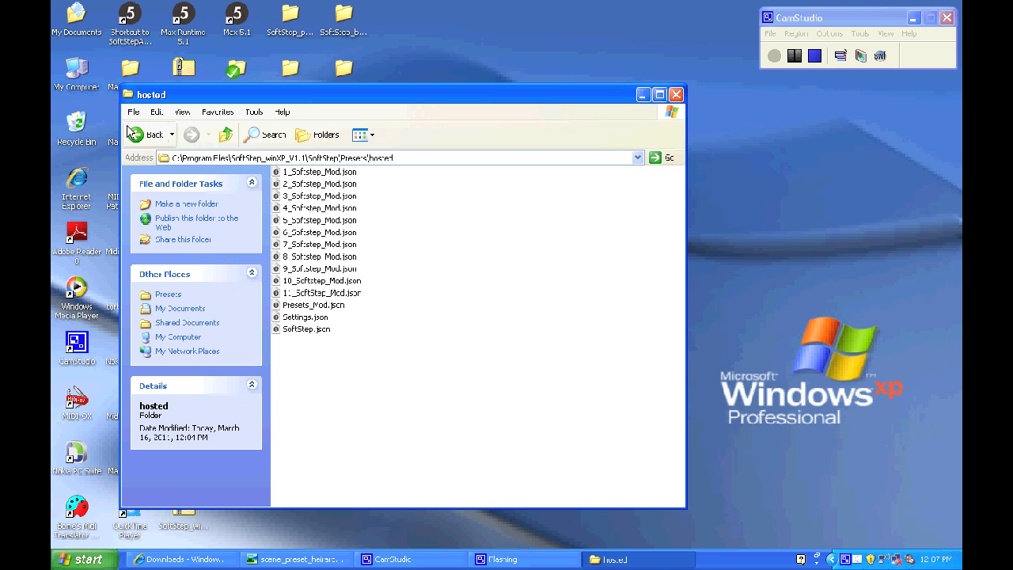
{"action": "left_click", "coordinate": [147, 134]}
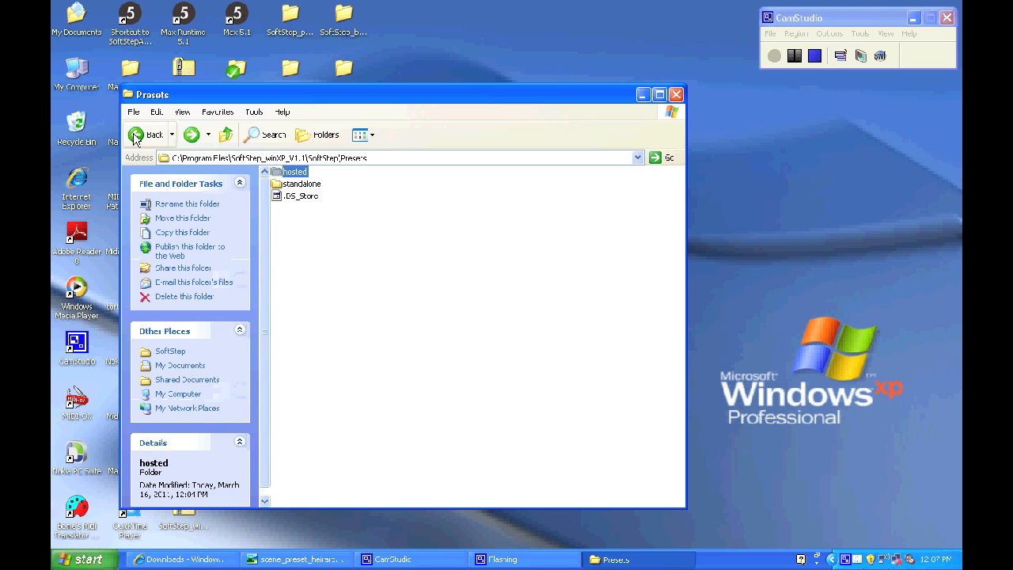
{"action": "left_click", "coordinate": [146, 135]}
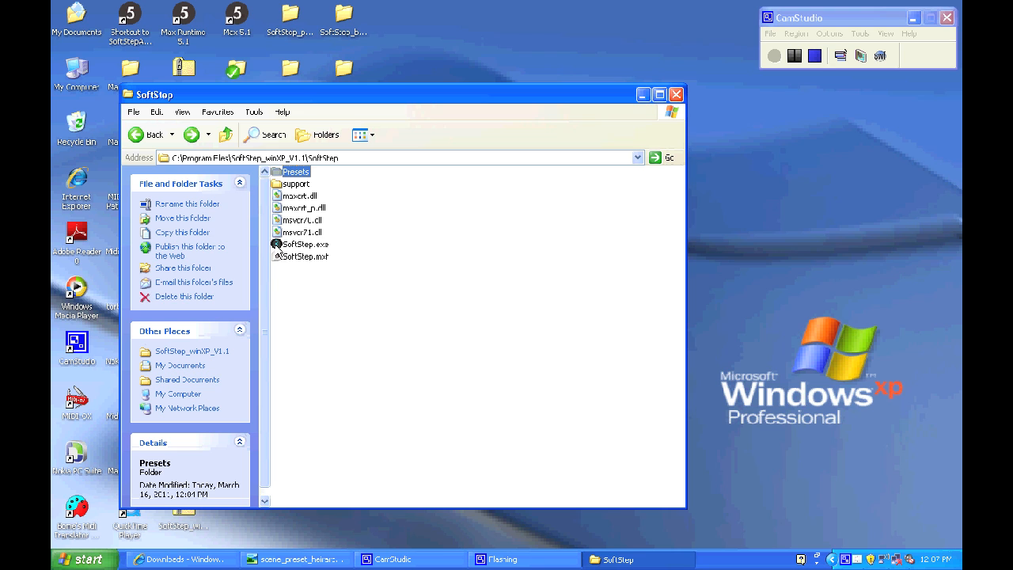
{"action": "double_click", "coordinate": [305, 244]}
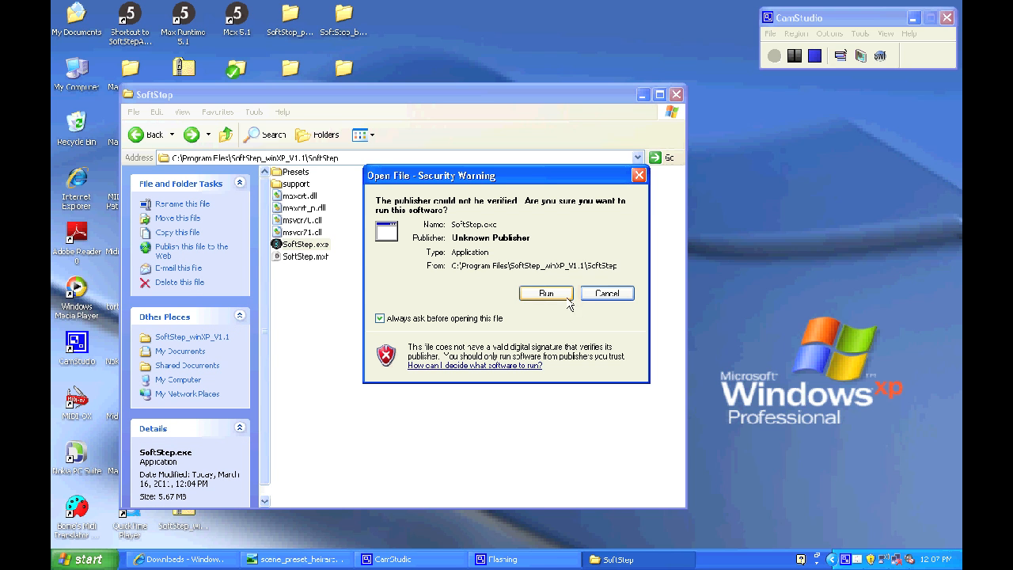
Step: Allow the unverified SoftStep.exe to run, bringing up the Port Warning dialog
{"action": "left_click", "coordinate": [546, 293]}
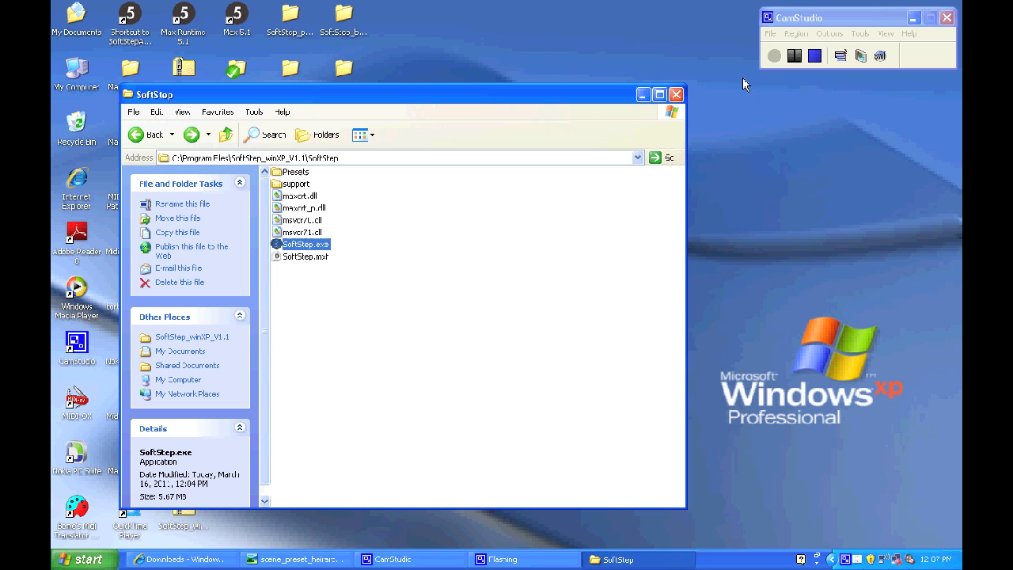
{"action": "double_click", "coordinate": [305, 244]}
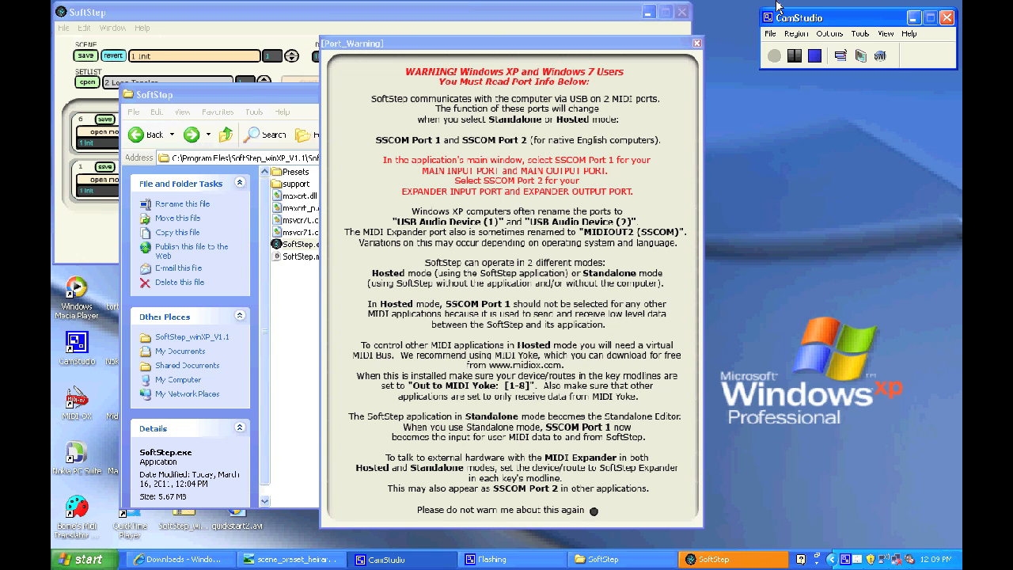
{"action": "mouse_move", "coordinate": [598, 442]}
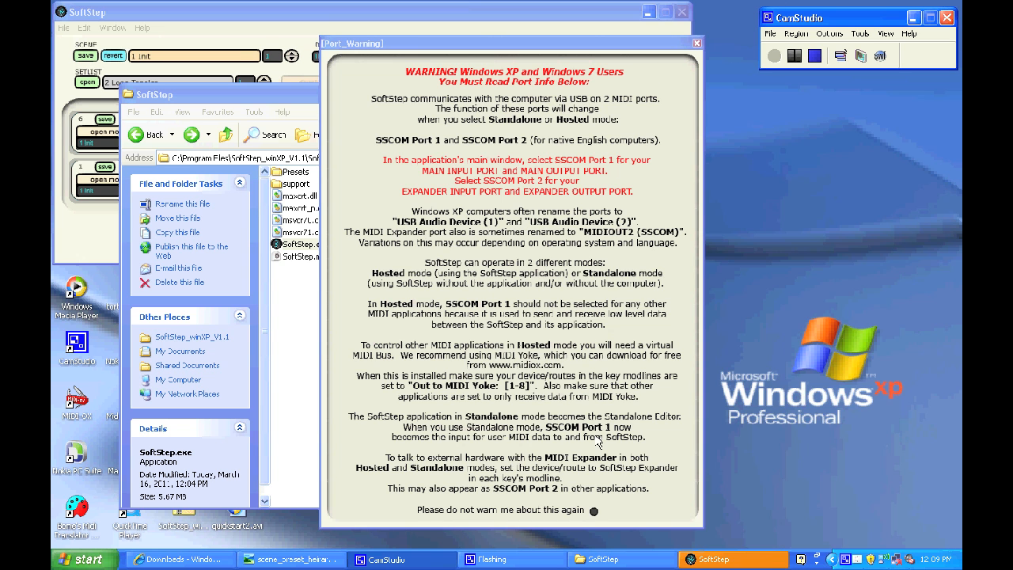
{"action": "mouse_move", "coordinate": [647, 523]}
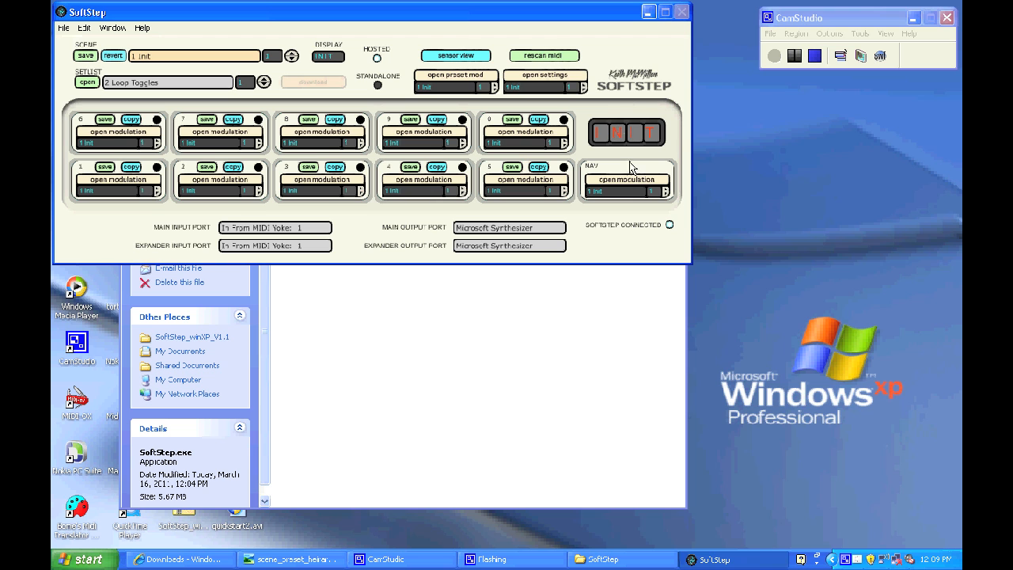
{"action": "mouse_move", "coordinate": [356, 222]}
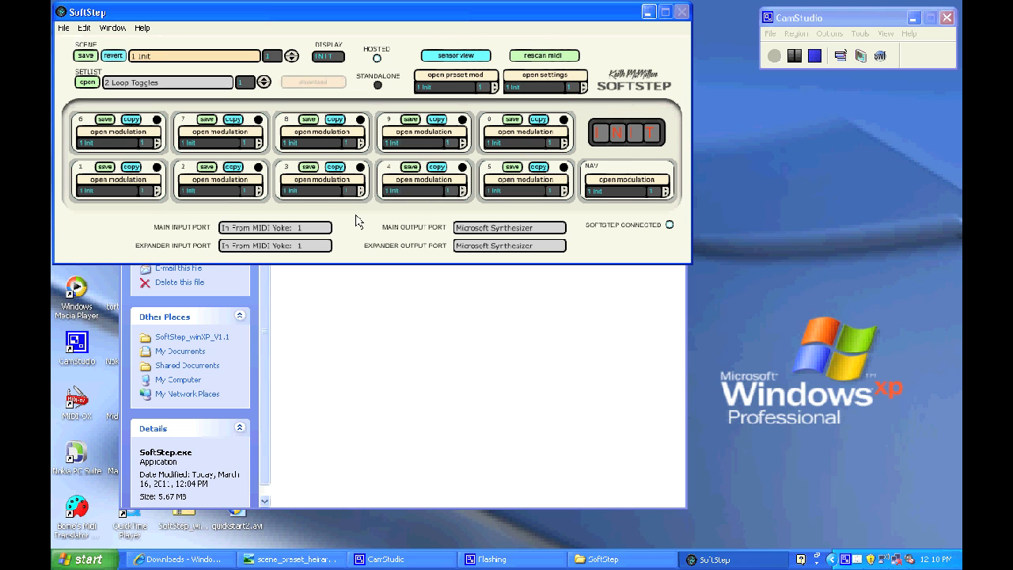
Step: Choose USB Audio Device for the main input and USB Audio Device (2) for the expander output
{"action": "left_click", "coordinate": [275, 227]}
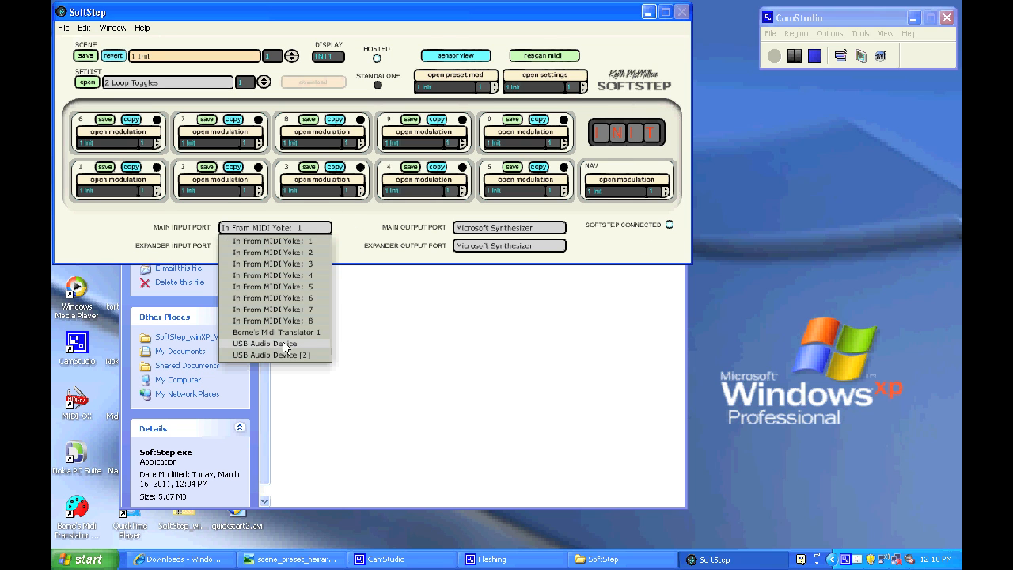
{"action": "left_click", "coordinate": [263, 342]}
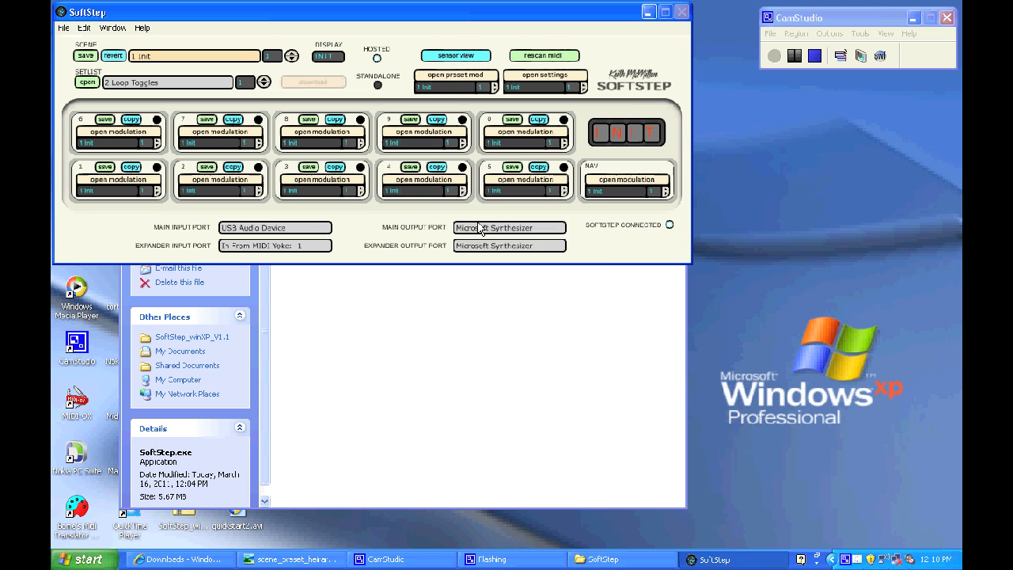
{"action": "left_click", "coordinate": [509, 228]}
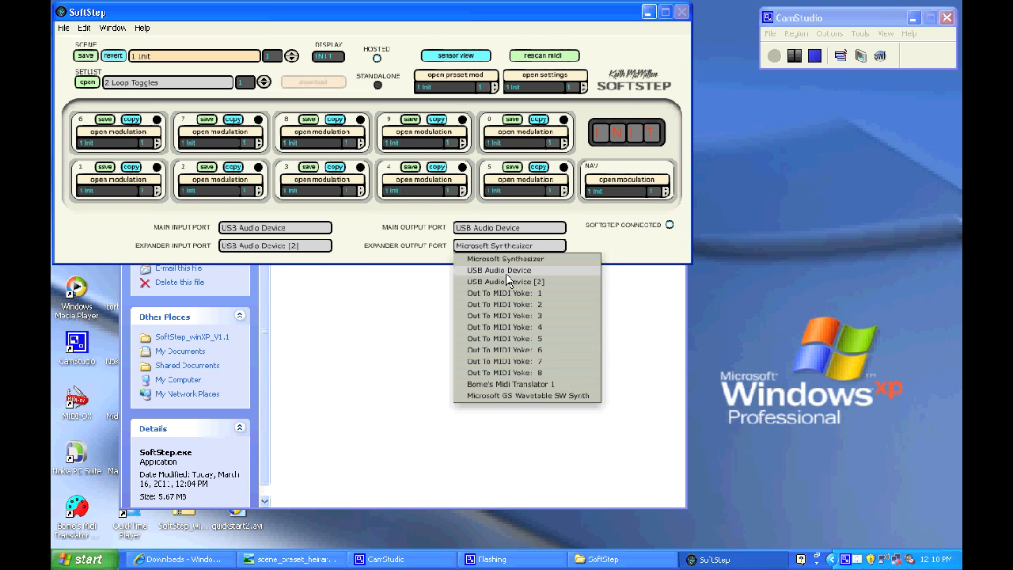
{"action": "left_click", "coordinate": [506, 281]}
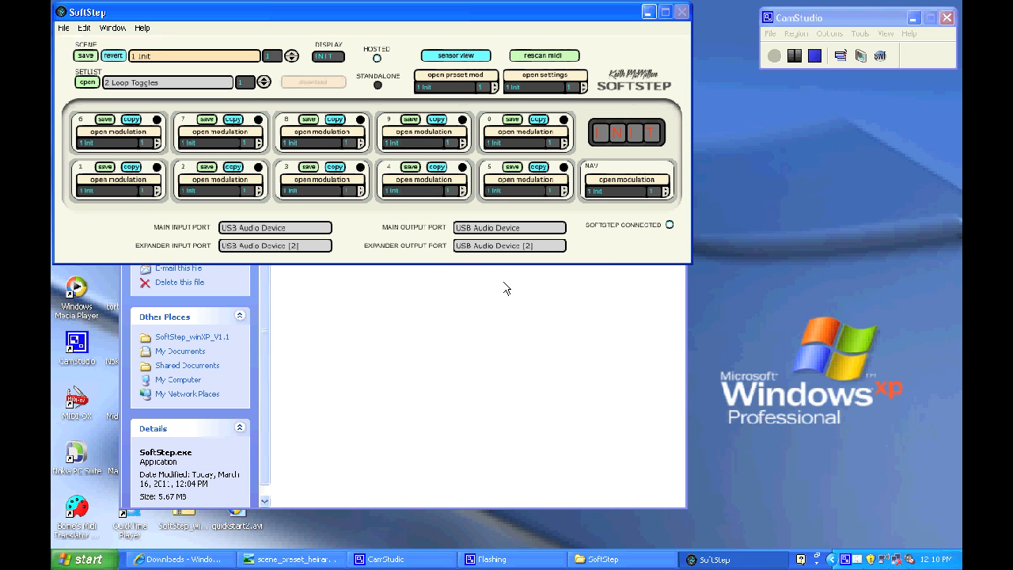
{"action": "mouse_move", "coordinate": [396, 169]}
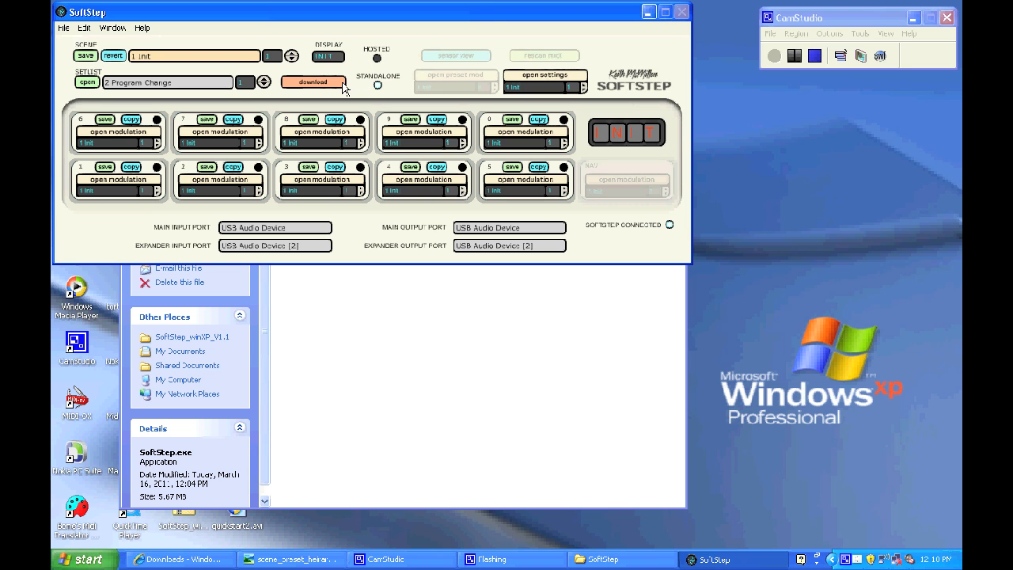
{"action": "mouse_move", "coordinate": [600, 151]}
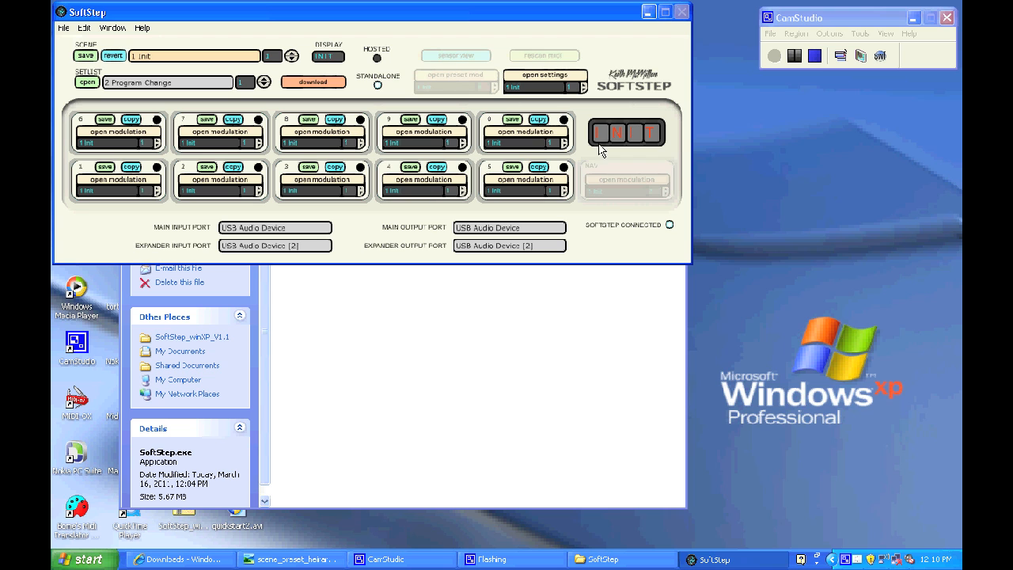
{"action": "mouse_move", "coordinate": [600, 192]}
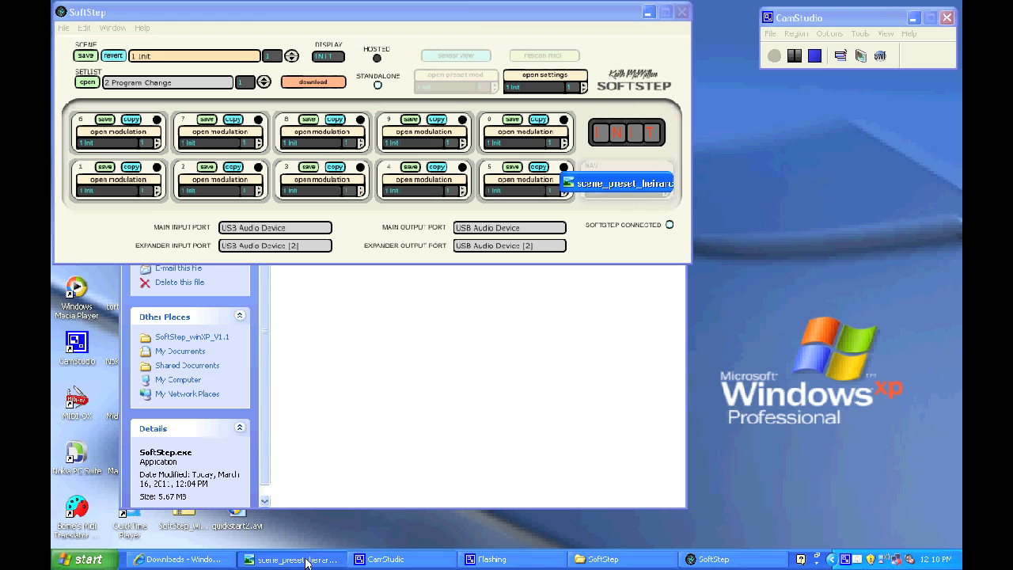
Step: View the hierarchy diagram, load 3 Toggles from the set list, and open key 1 modulation
{"action": "left_click", "coordinate": [290, 559]}
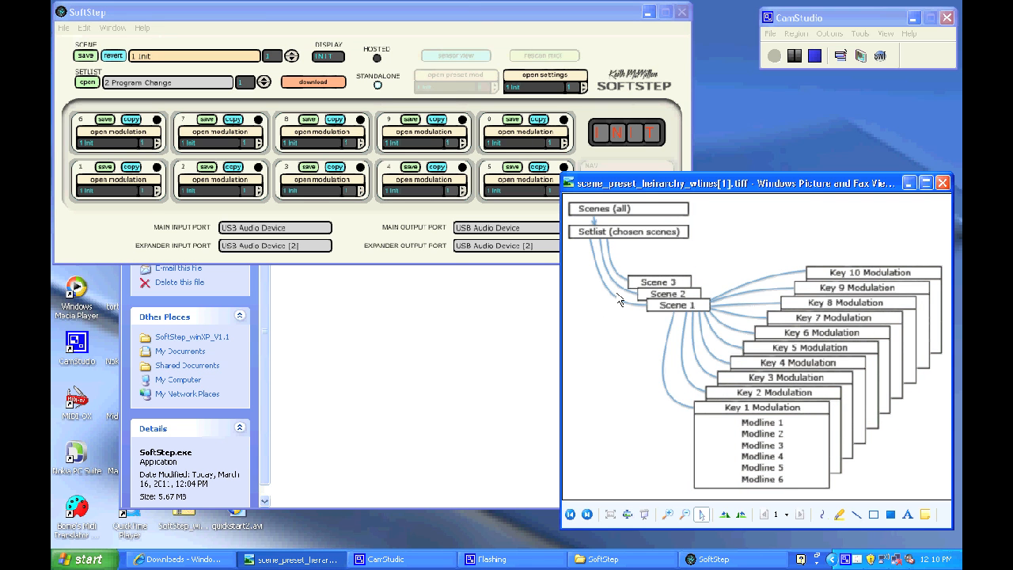
{"action": "mouse_move", "coordinate": [593, 214]}
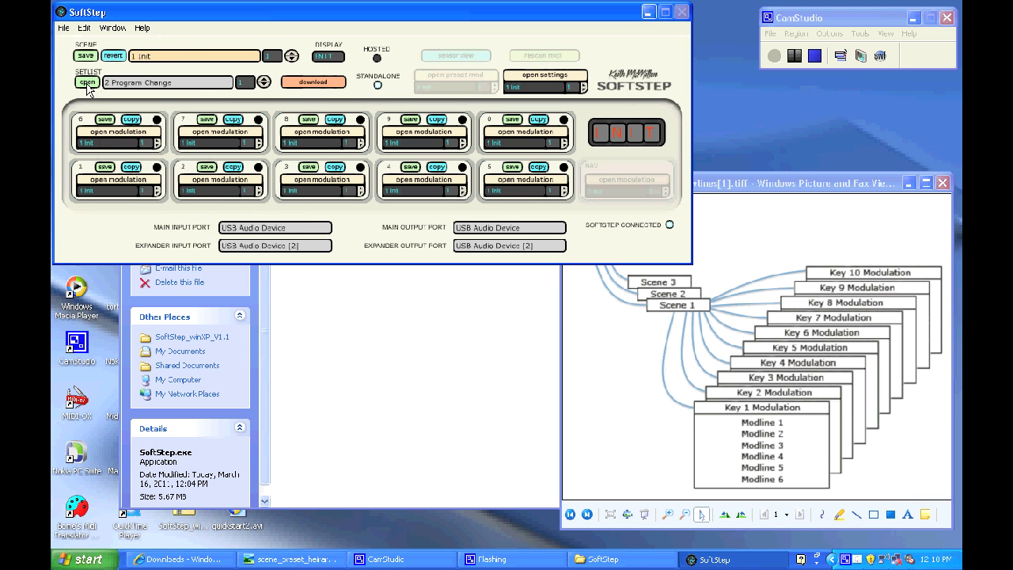
{"action": "left_click", "coordinate": [87, 82]}
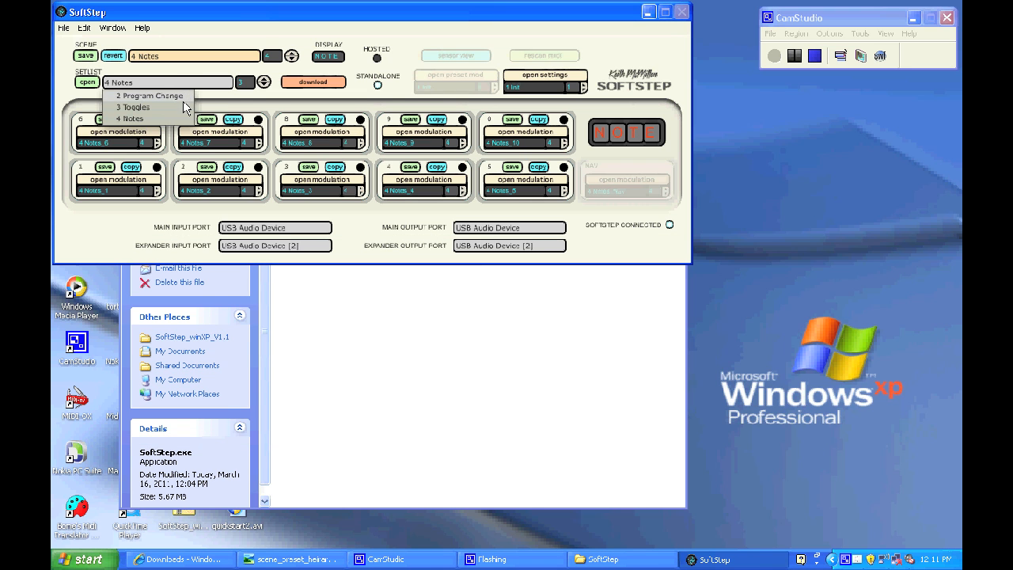
{"action": "left_click", "coordinate": [133, 107]}
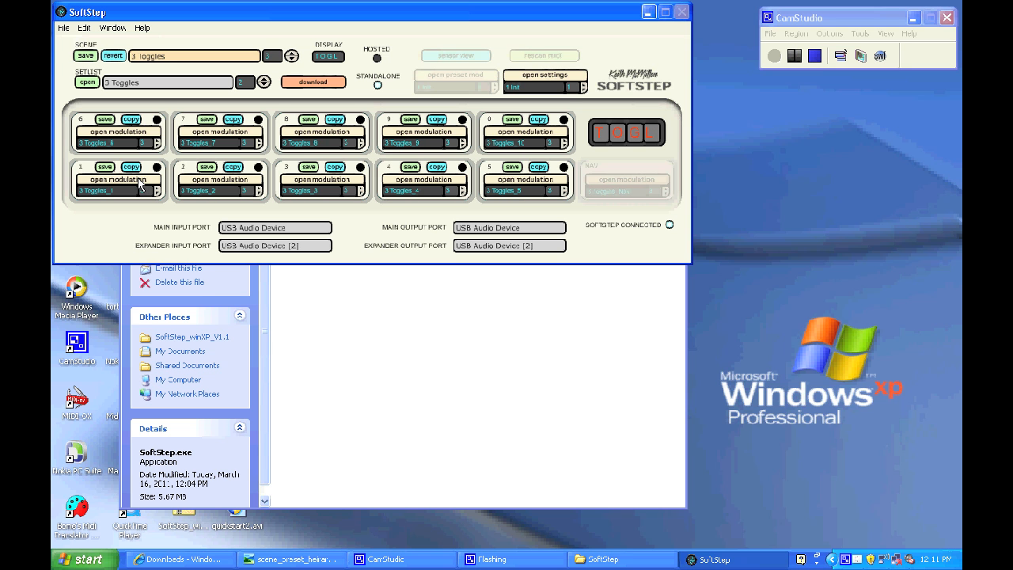
{"action": "left_click", "coordinate": [117, 179]}
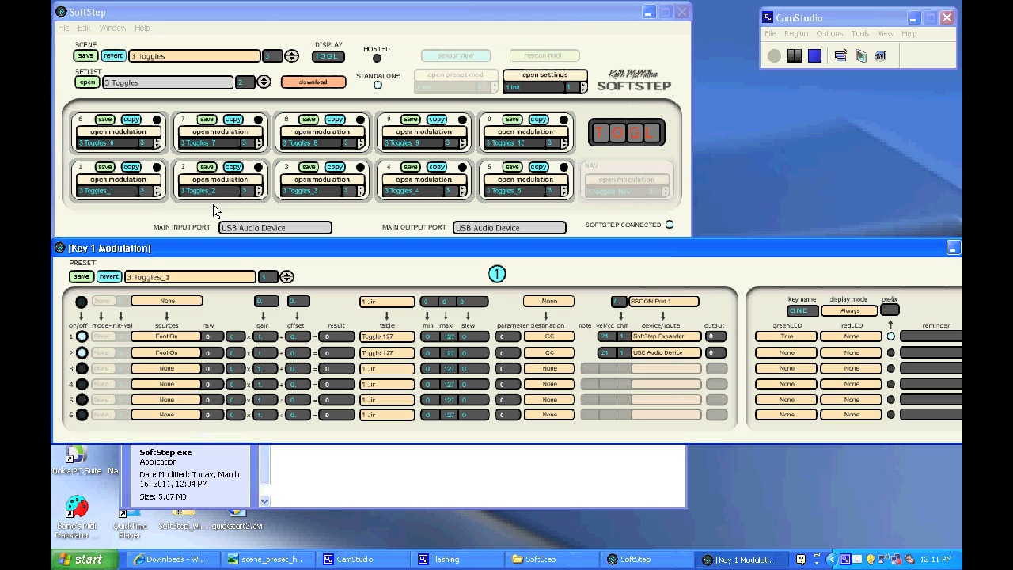
{"action": "mouse_move", "coordinate": [238, 252]}
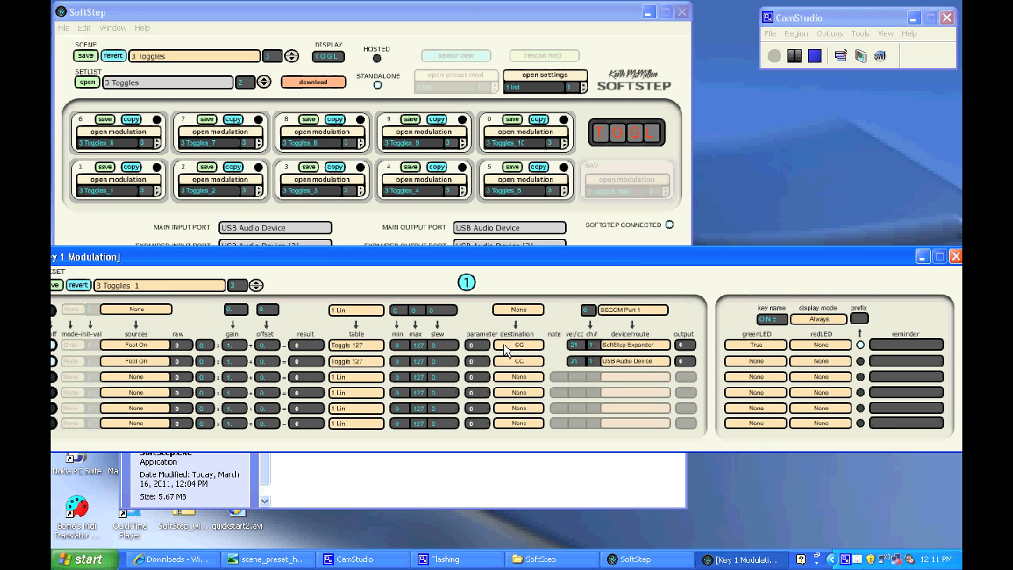
{"action": "mouse_move", "coordinate": [590, 348]}
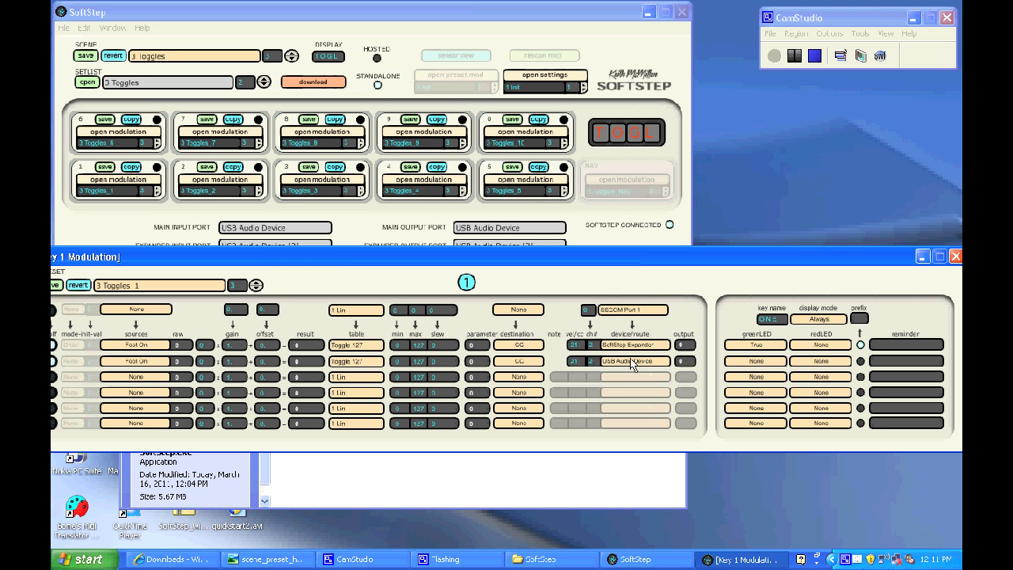
Step: Pick a device route for modline 2 of key 1, then start saving the scene
{"action": "left_click", "coordinate": [633, 361]}
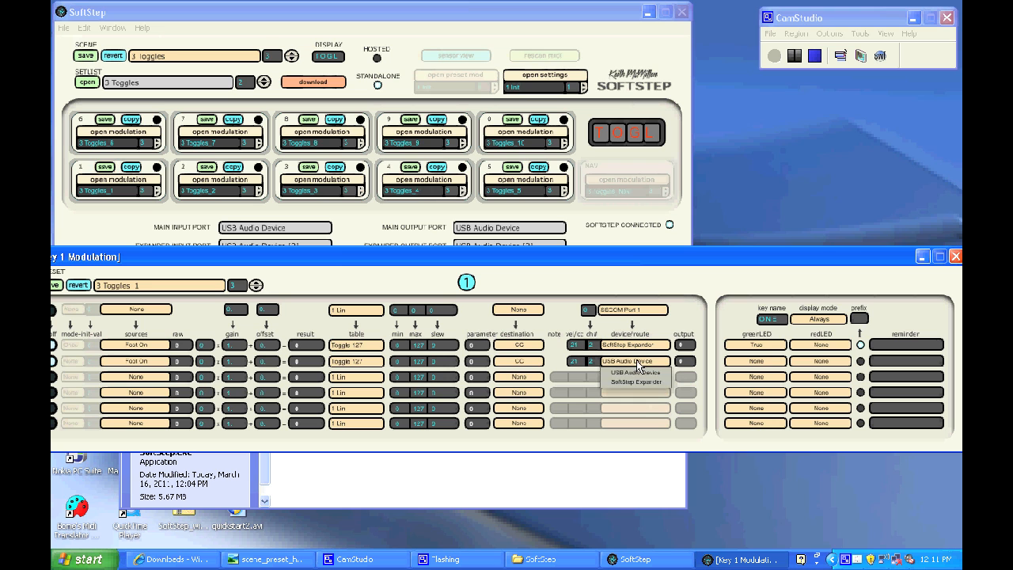
{"action": "left_click", "coordinate": [635, 372]}
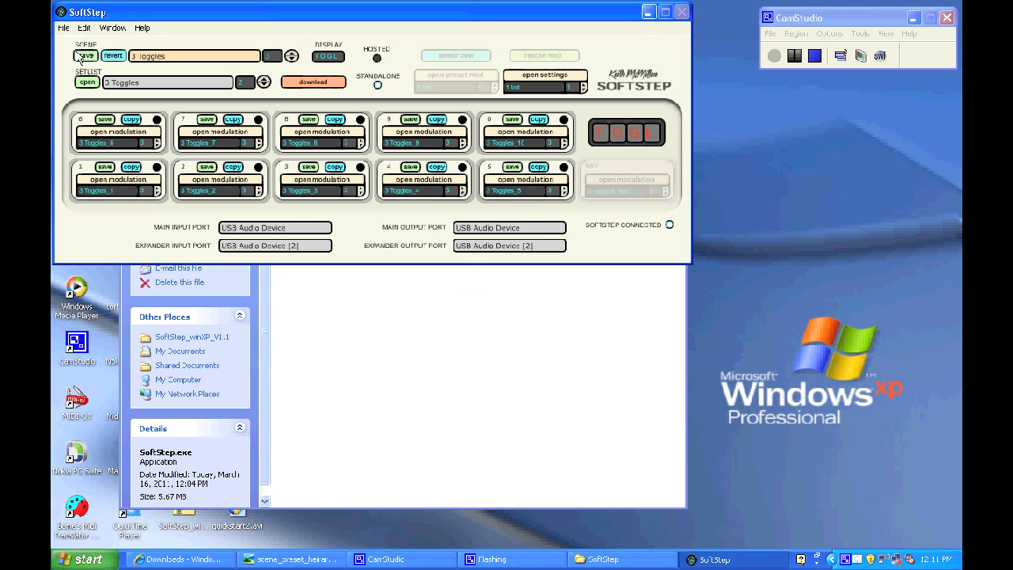
{"action": "left_click", "coordinate": [85, 56]}
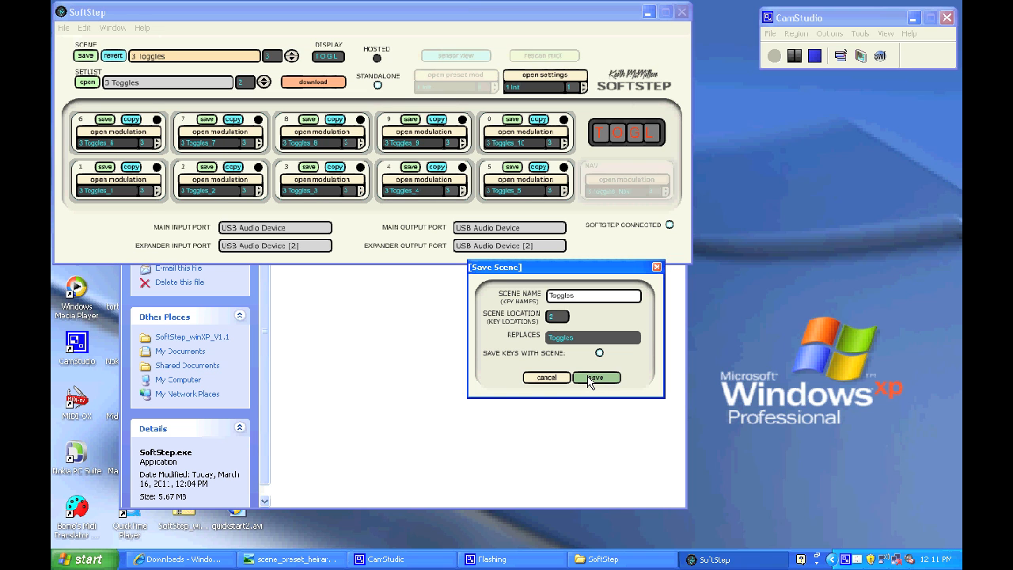
Step: Confirm the Save Scene prompt to overwrite the Toggles scene
{"action": "left_click", "coordinate": [596, 377]}
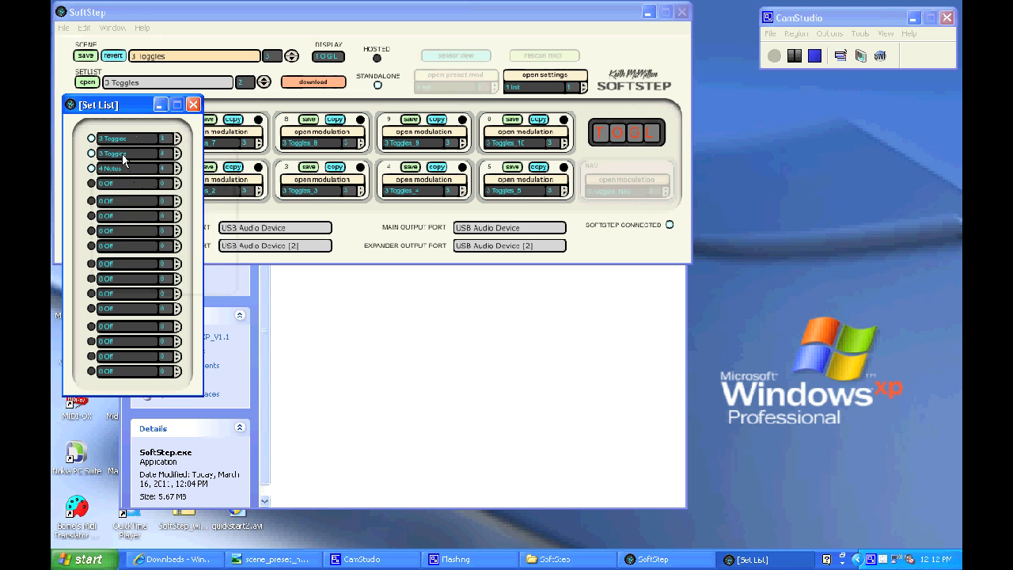
Step: Put the Toggles scene in a set list slot, download it to the pedal, and dismiss the confirmation
{"action": "left_click", "coordinate": [127, 153]}
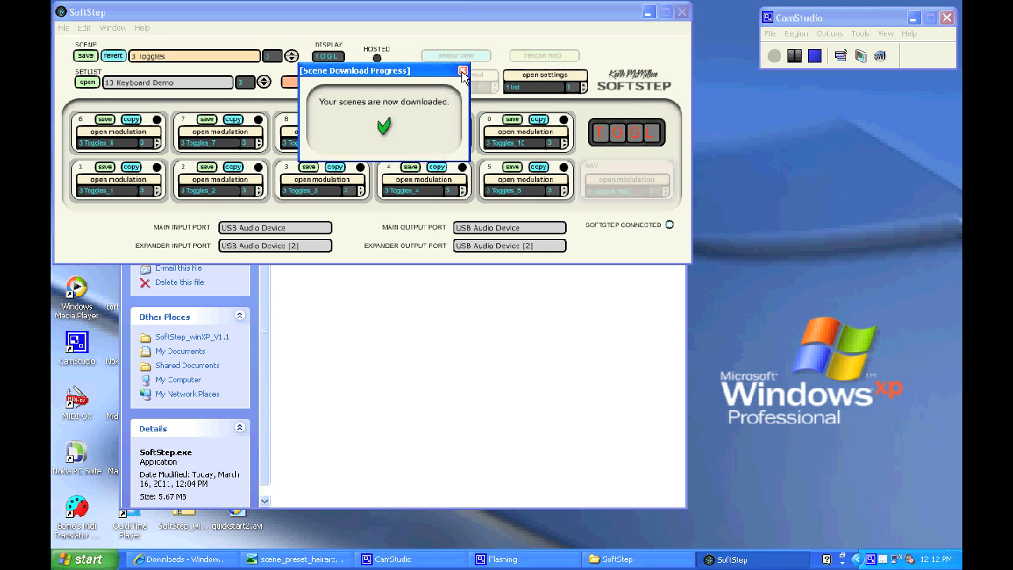
{"action": "left_click", "coordinate": [463, 70]}
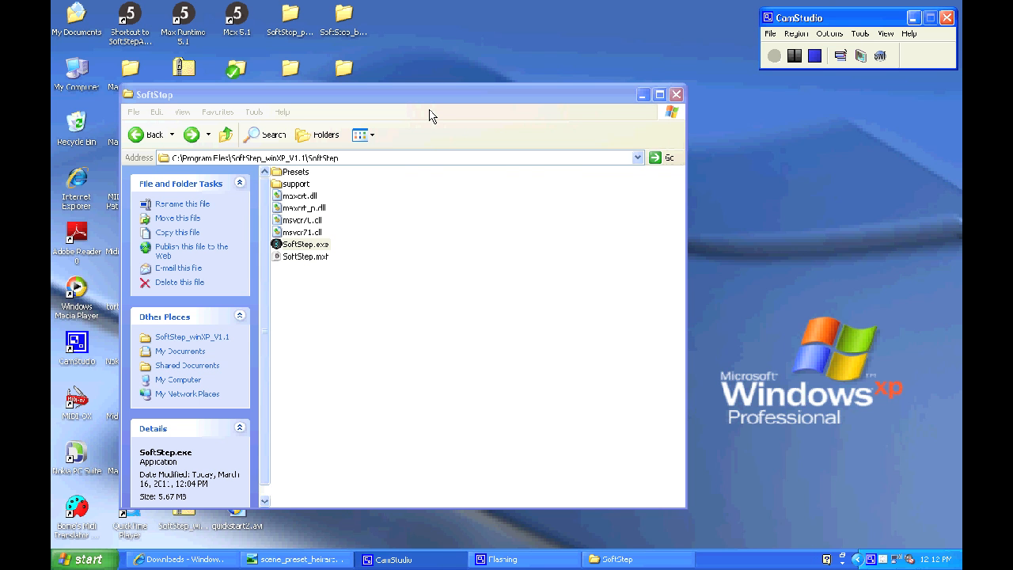
{"action": "mouse_move", "coordinate": [755, 6]}
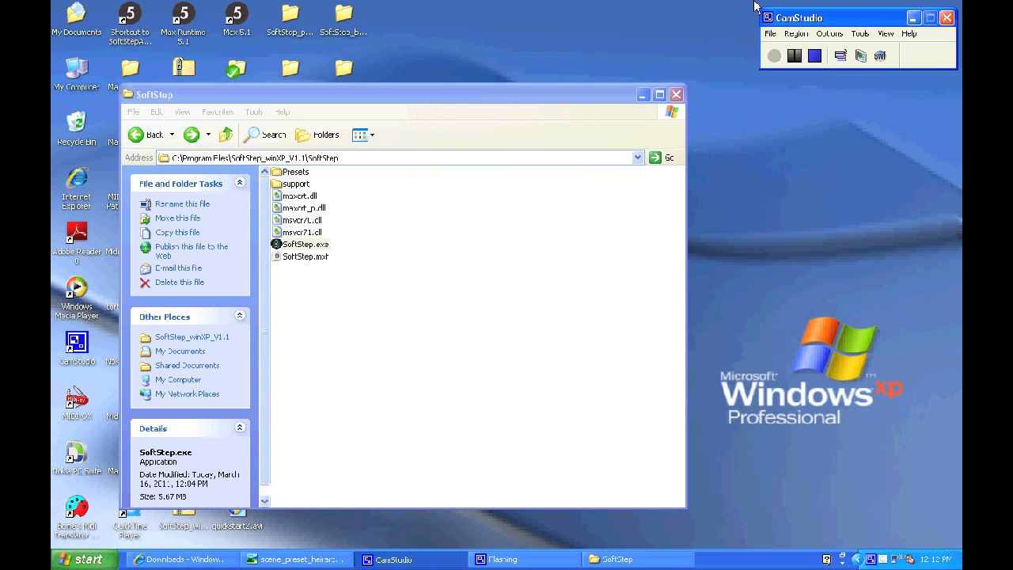